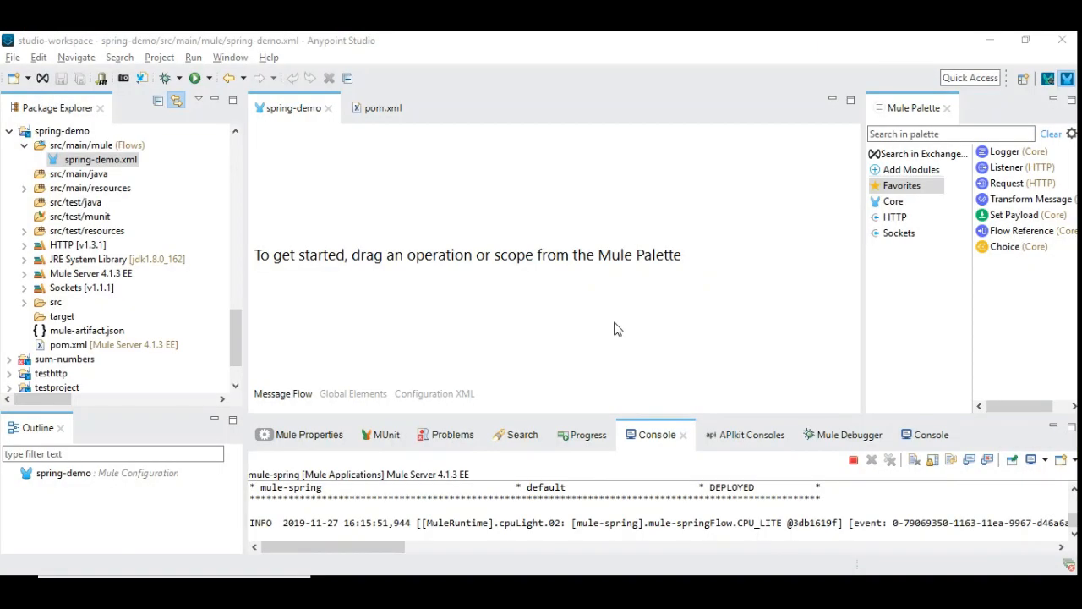
mouse_move(622, 329)
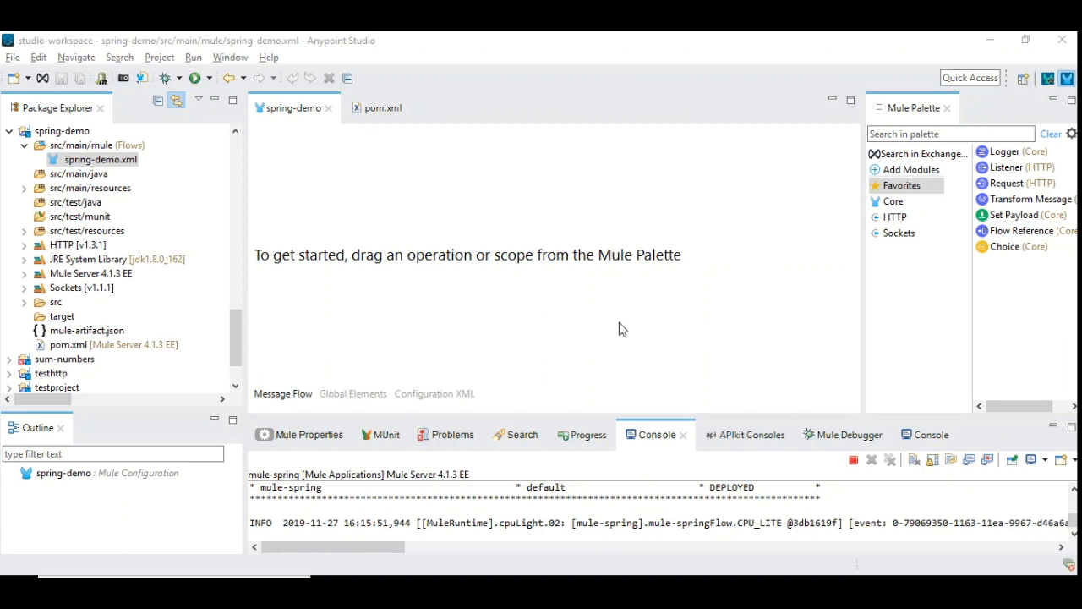
mouse_move(577, 293)
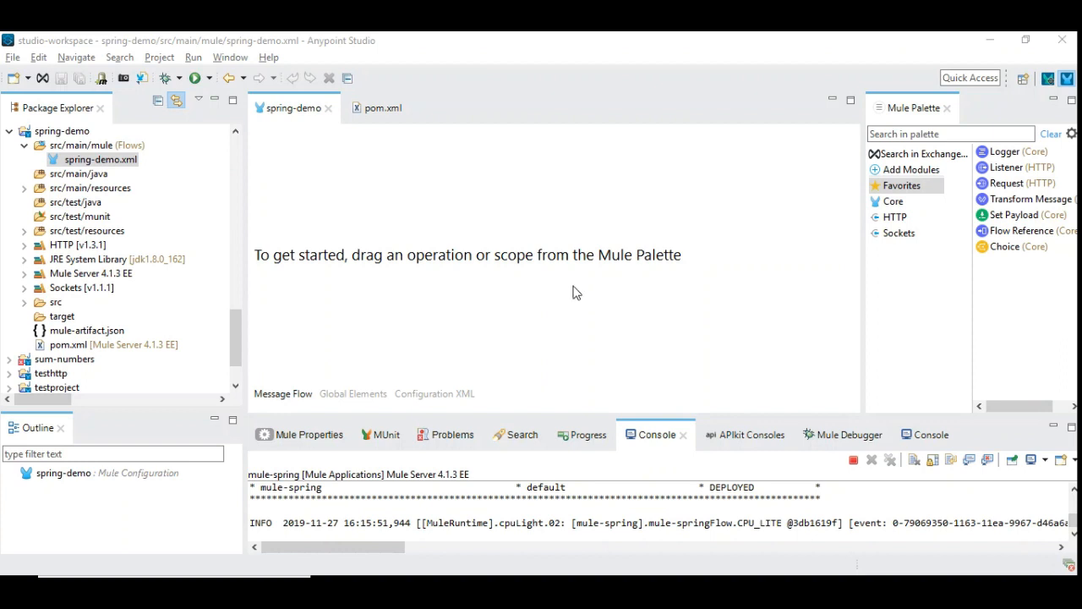
Step: Search the Mule Palette for 'spri' to find the Spring module
left_click(947, 134)
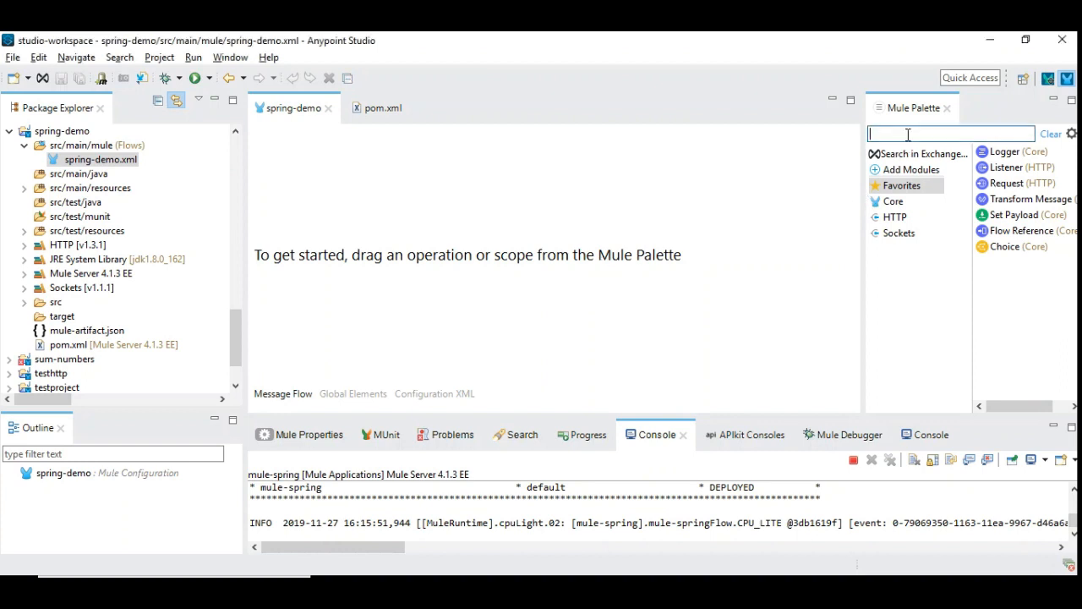
type("spri")
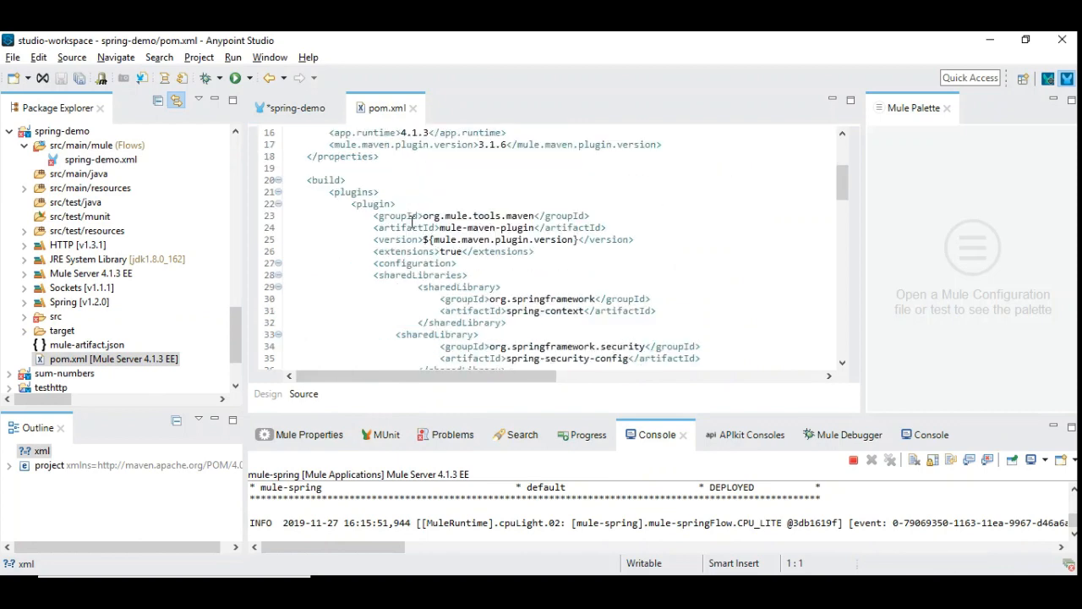
Step: Scroll pom.xml to the Spring shared libraries and expand Spring [v1.2.0] to show its jars
scroll("down", 3)
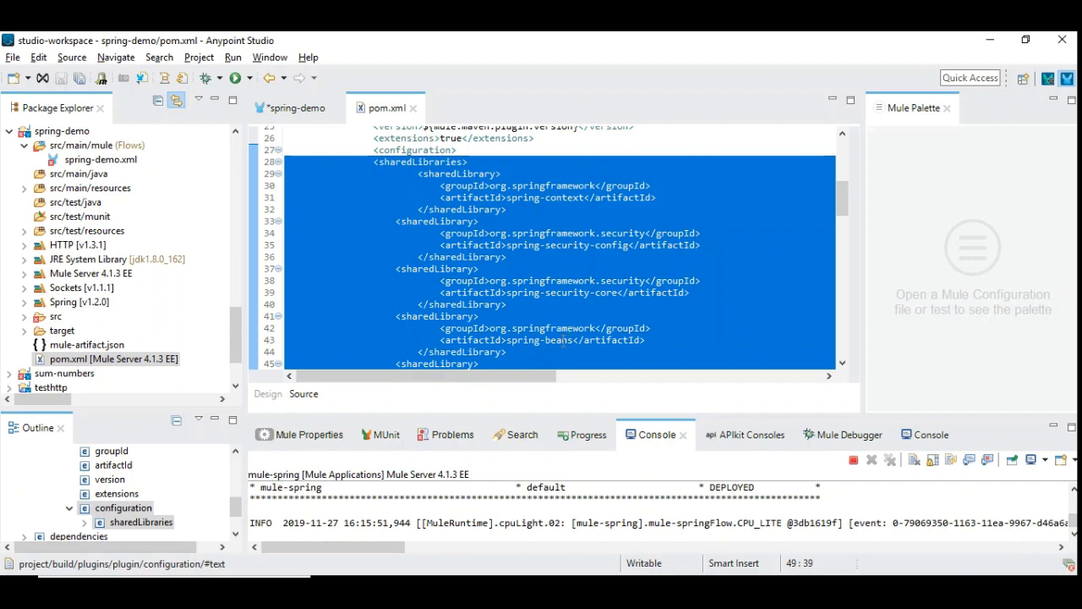
mouse_move(528, 269)
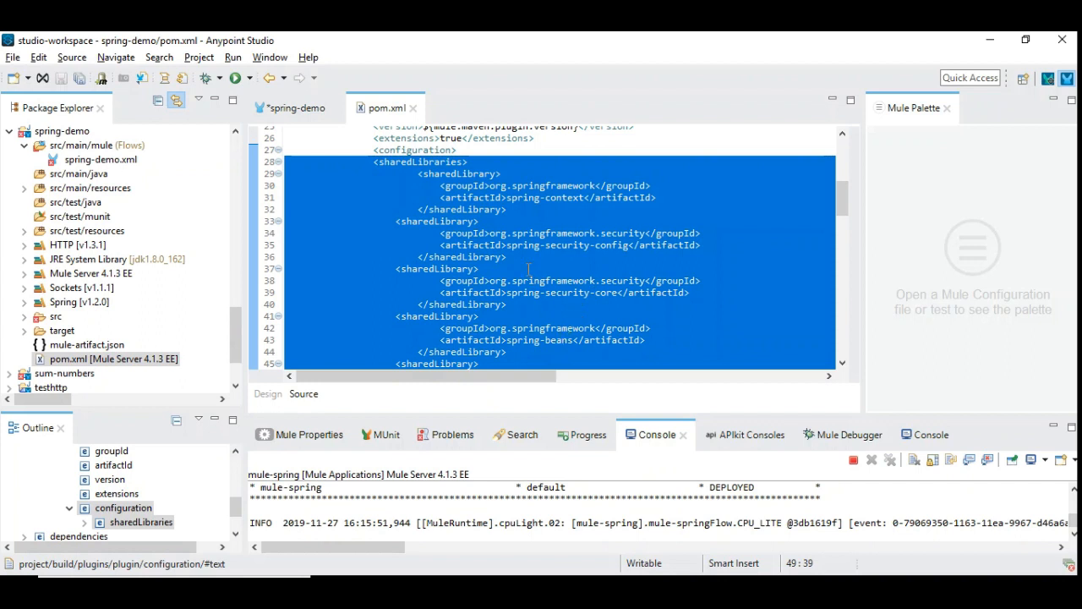
mouse_move(34, 259)
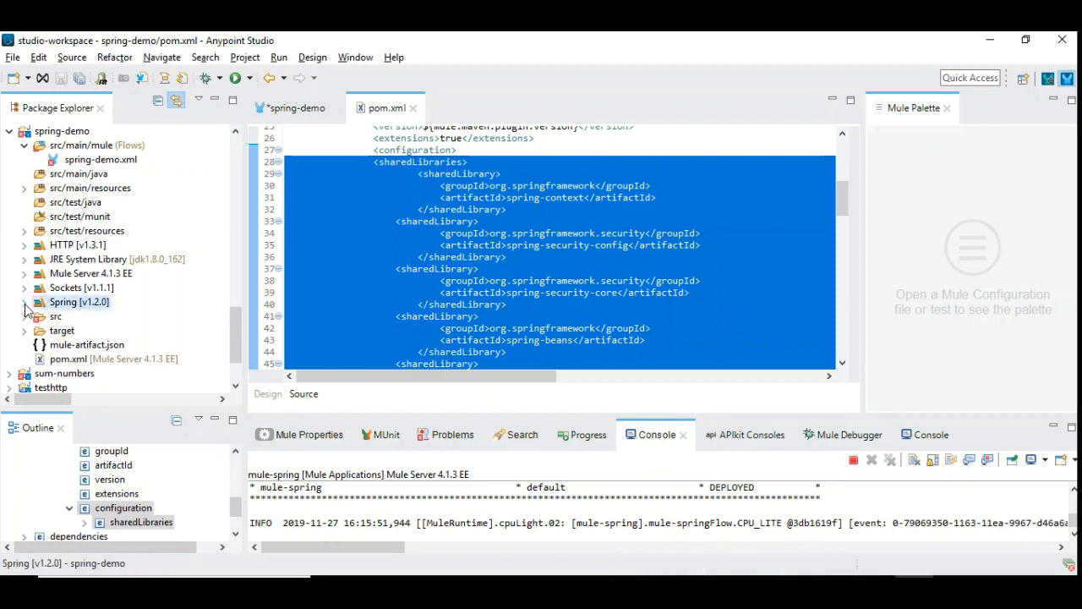
left_click(25, 302)
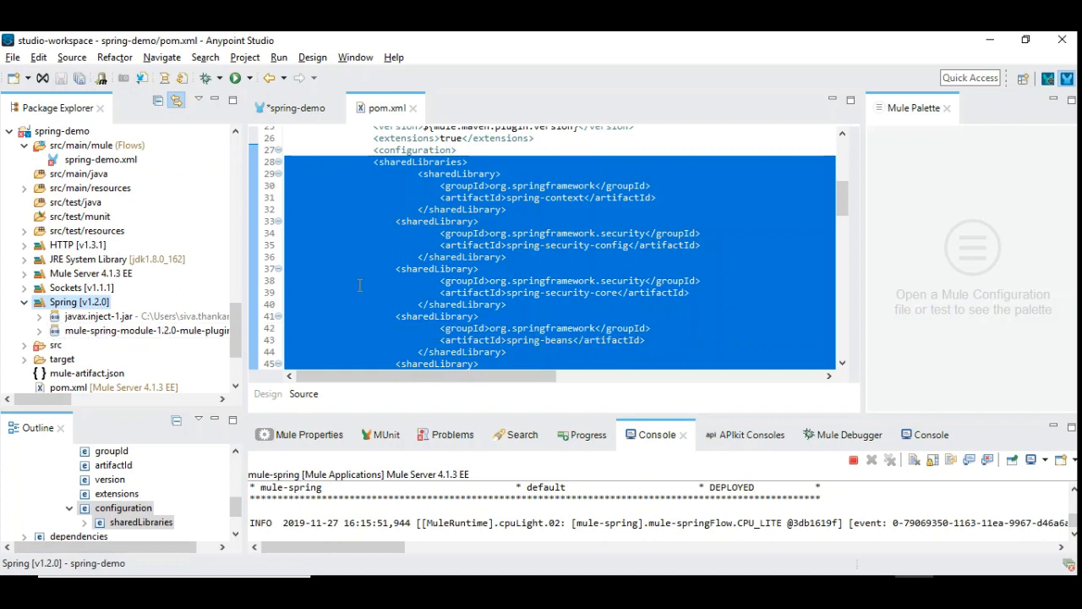
left_click(380, 245)
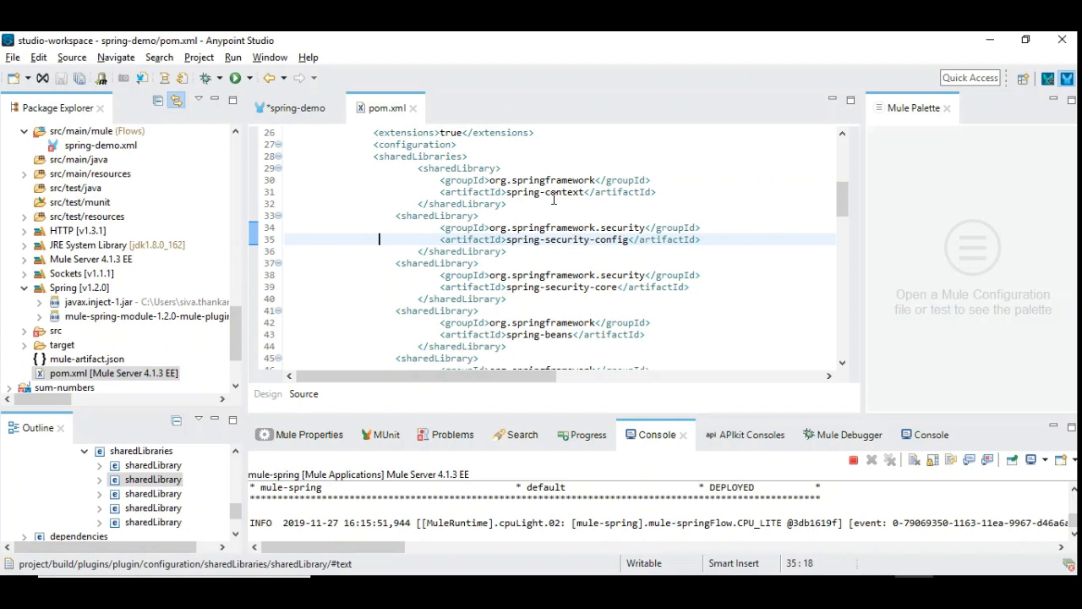
mouse_move(33, 315)
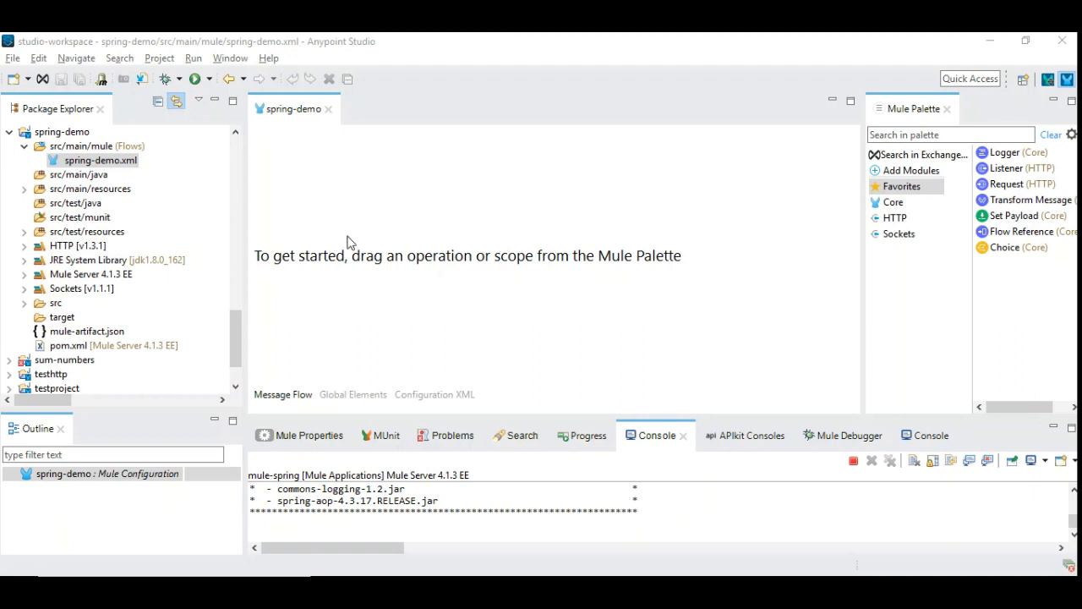
mouse_move(887, 176)
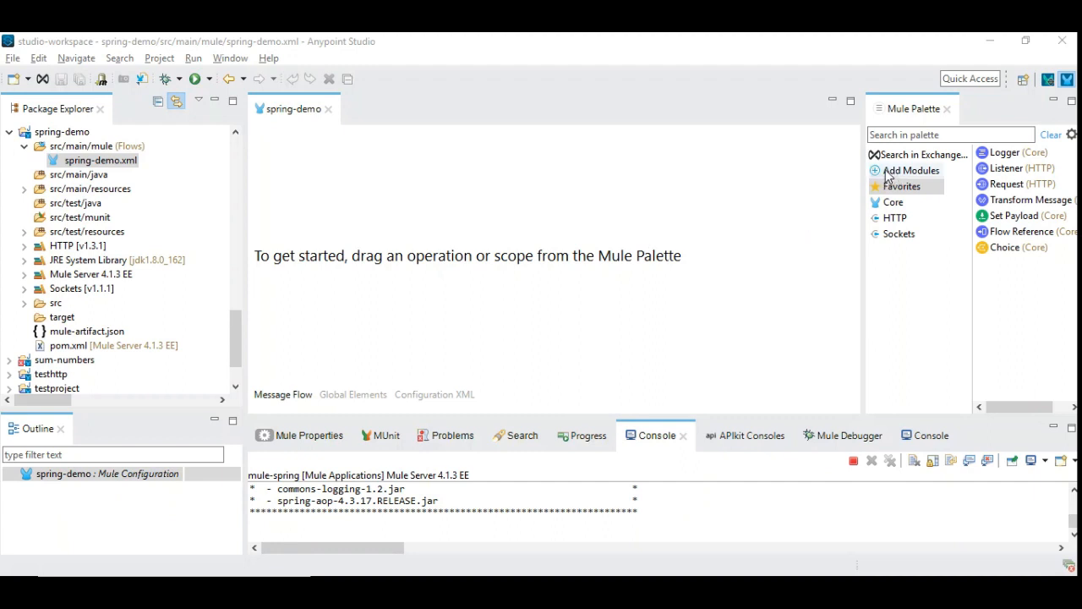
Step: List the installable modules and drop an Authorization filter into a new spring-demoFlow
left_click(911, 170)
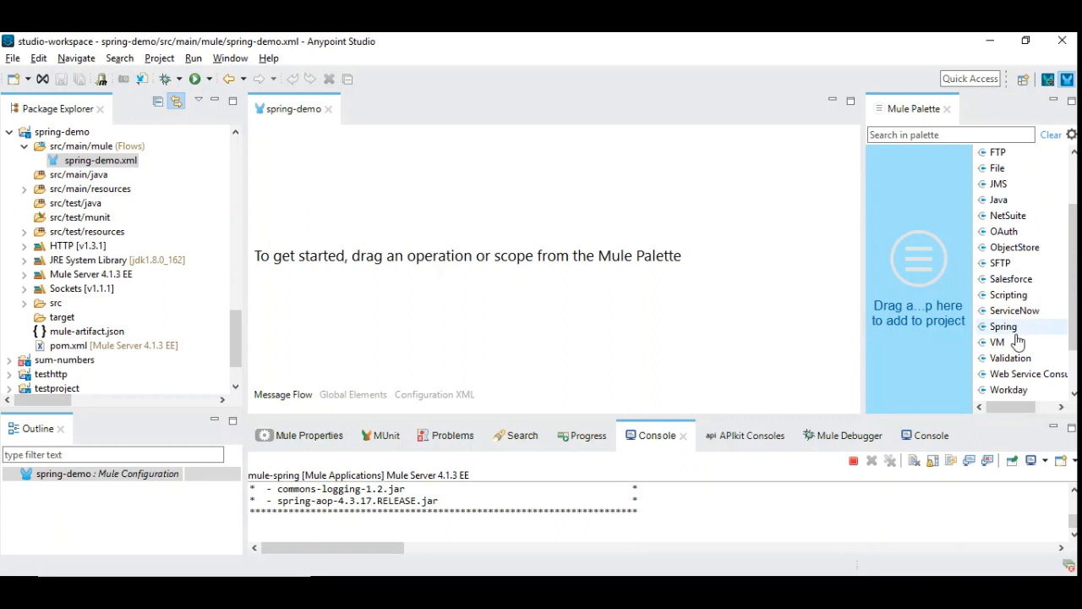
mouse_move(1003, 326)
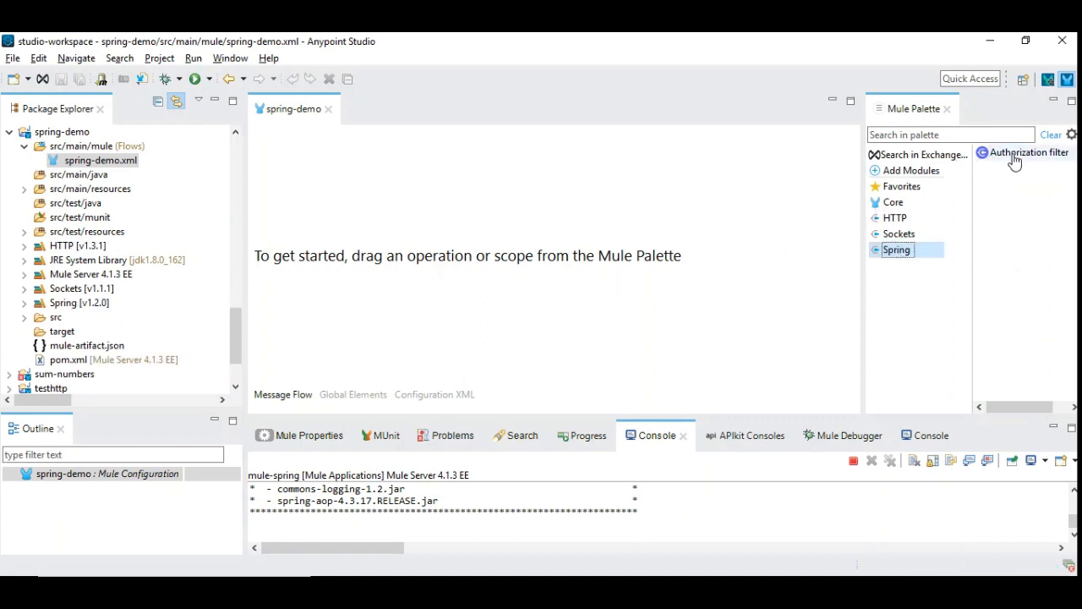
left_click_drag(1028, 152, 370, 251)
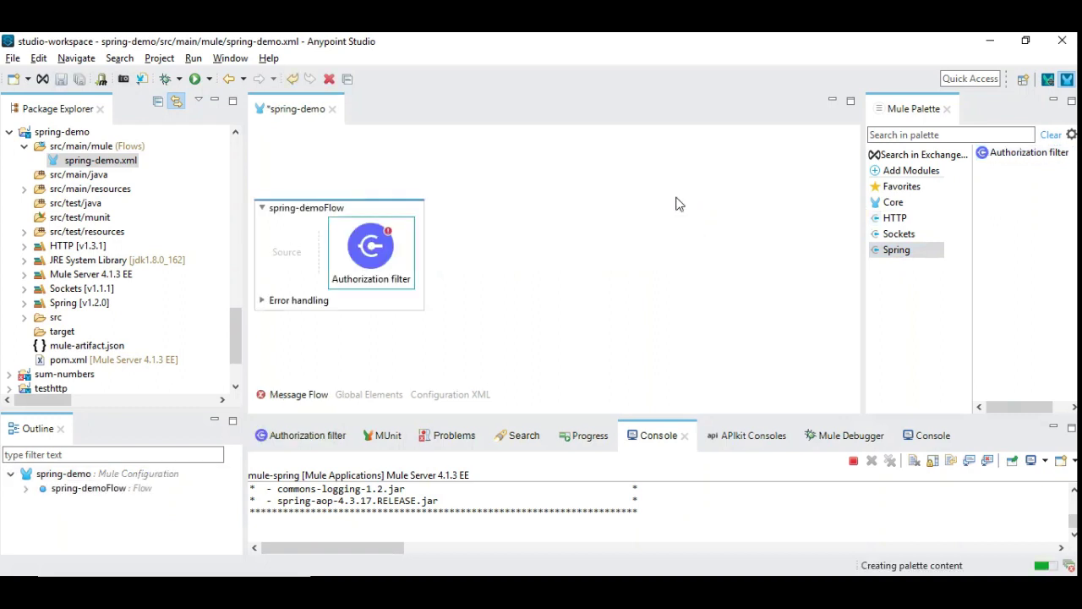
mouse_move(755, 249)
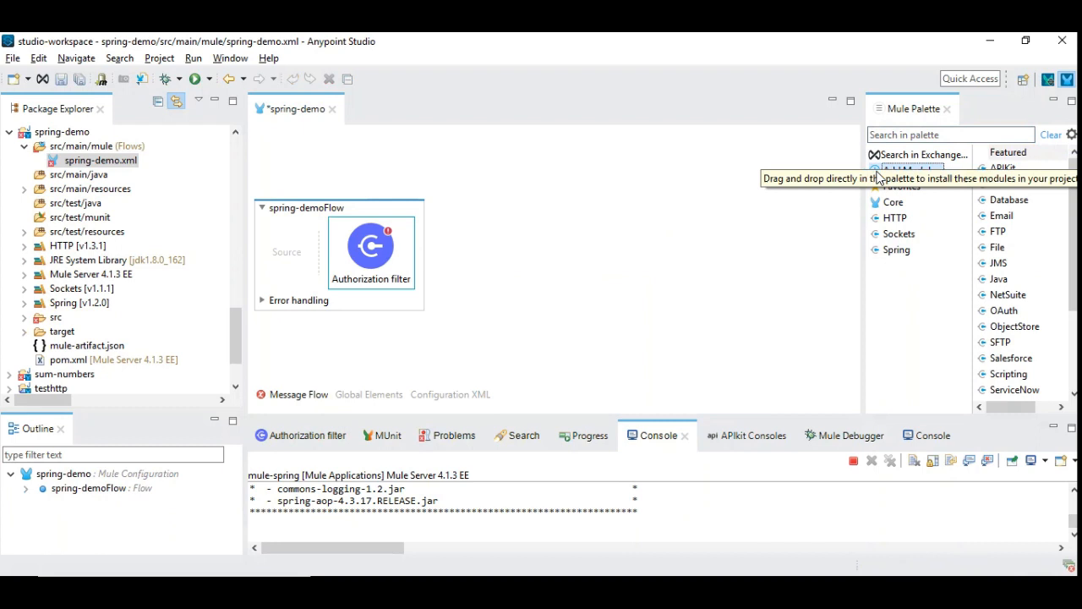
mouse_move(569, 269)
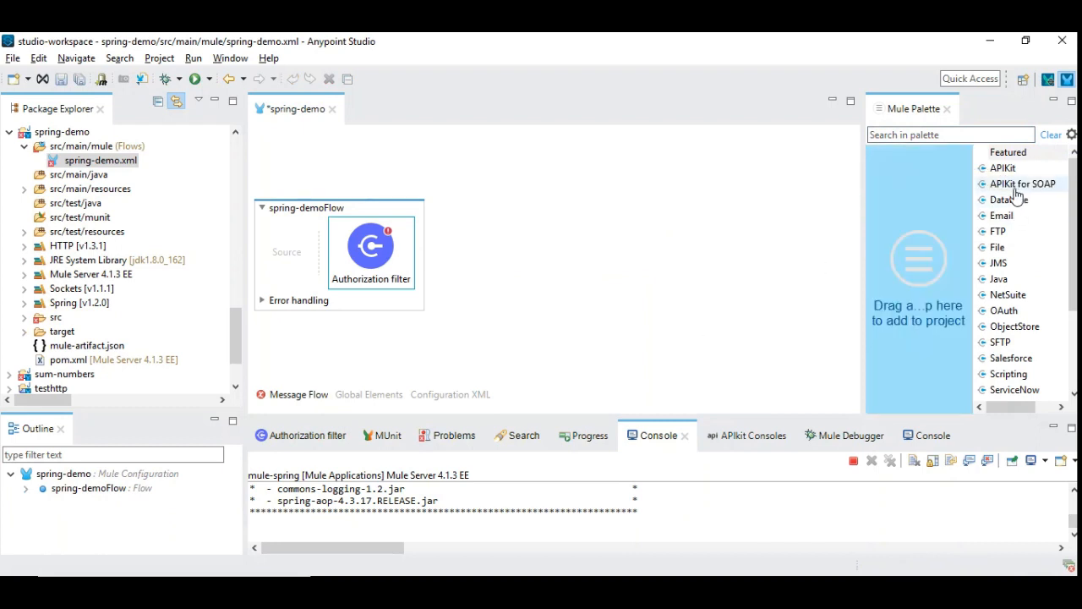
mouse_move(1015, 186)
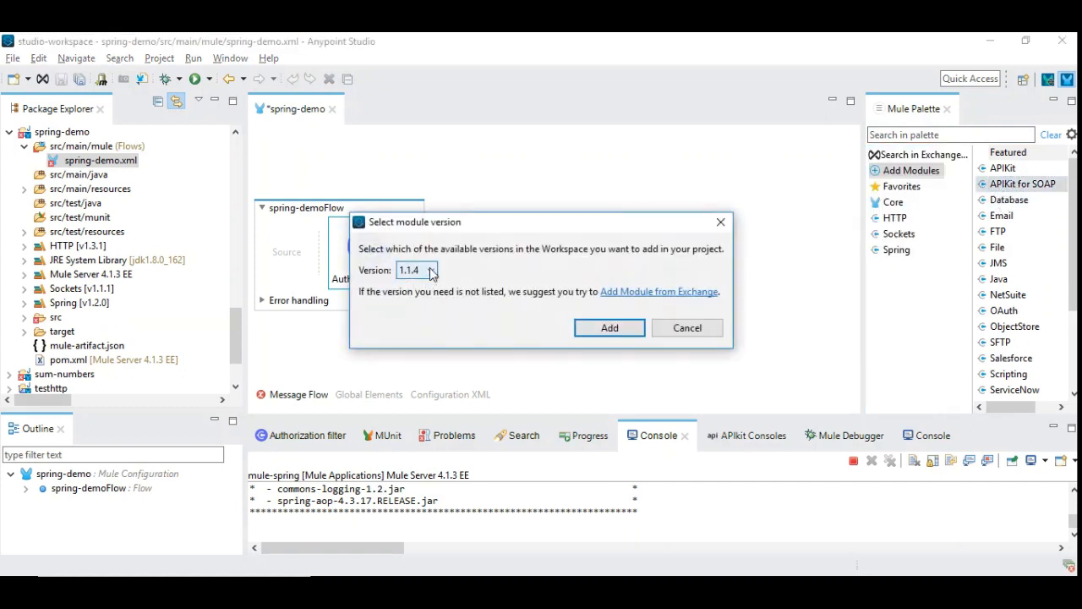
Step: Add APIKit for SOAP v1.1.4, making SOAP Fault and SOAP Router operations available
left_click(609, 327)
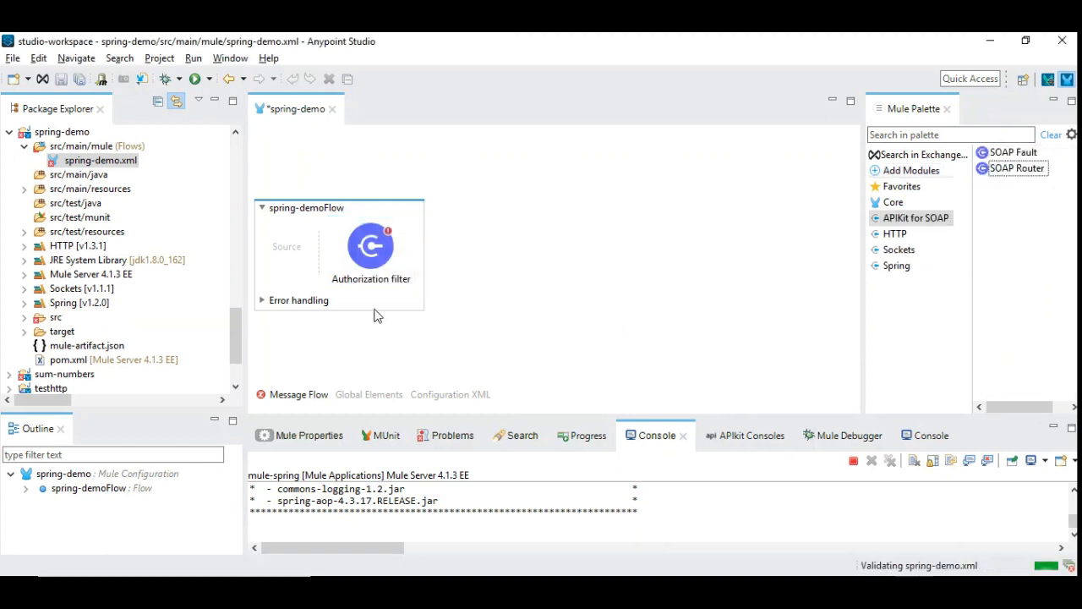
scroll("down", 3)
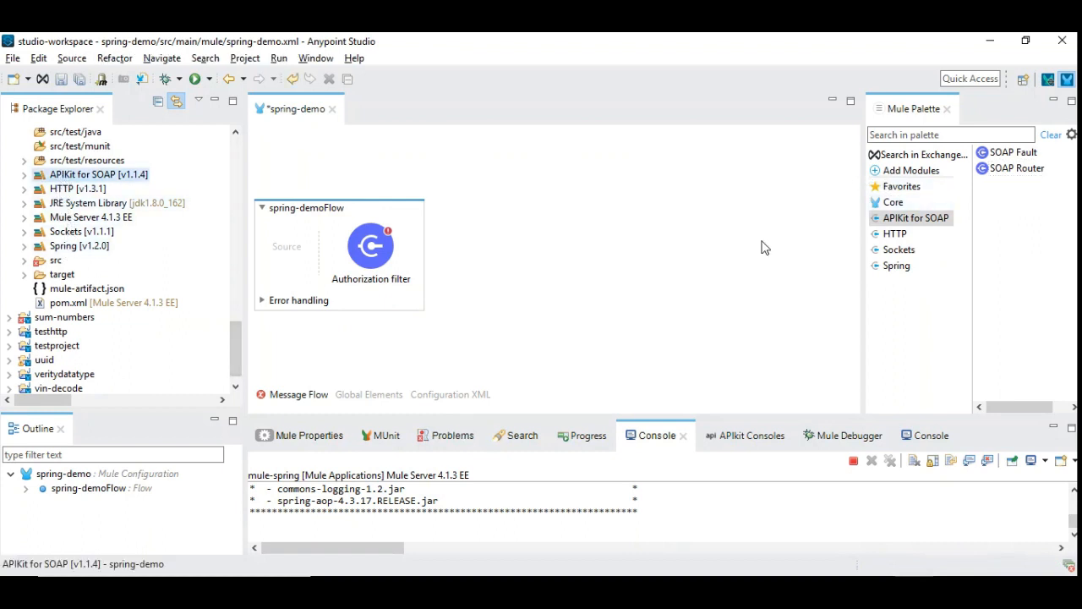
left_click(98, 174)
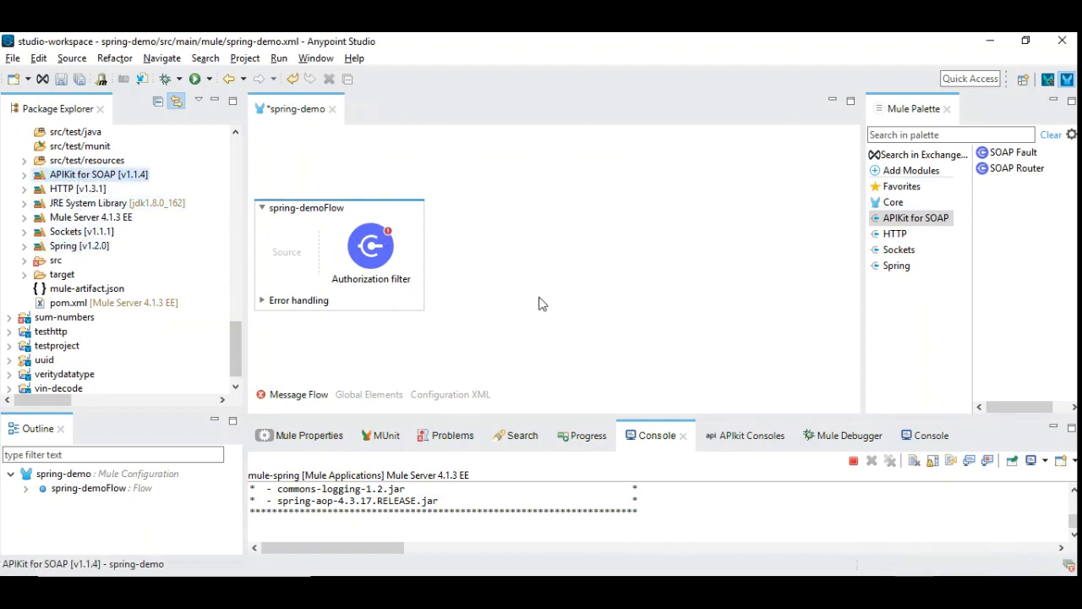
mouse_move(502, 274)
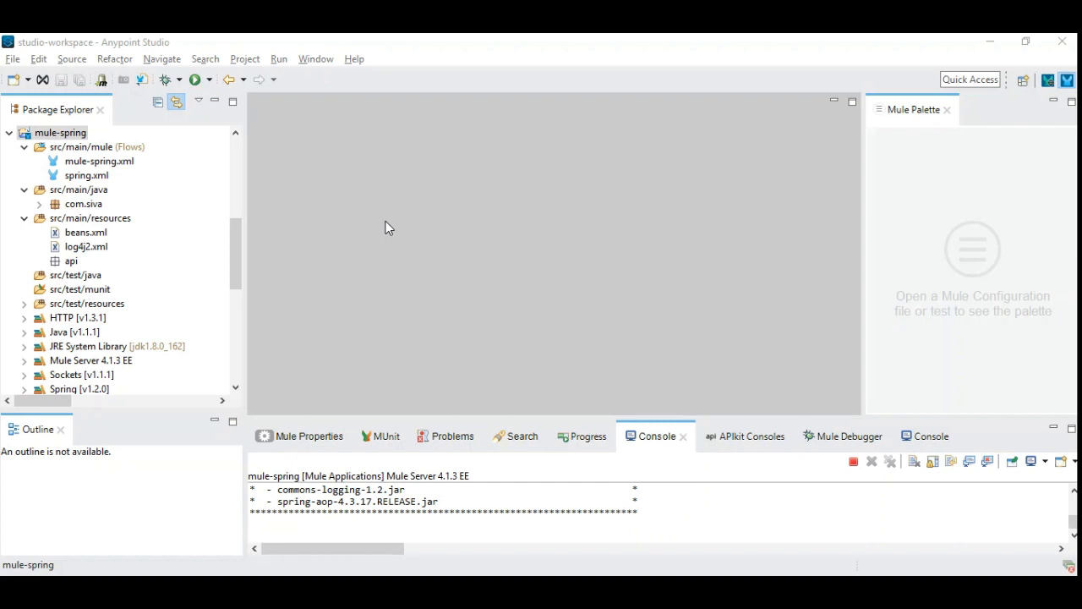
mouse_move(76, 261)
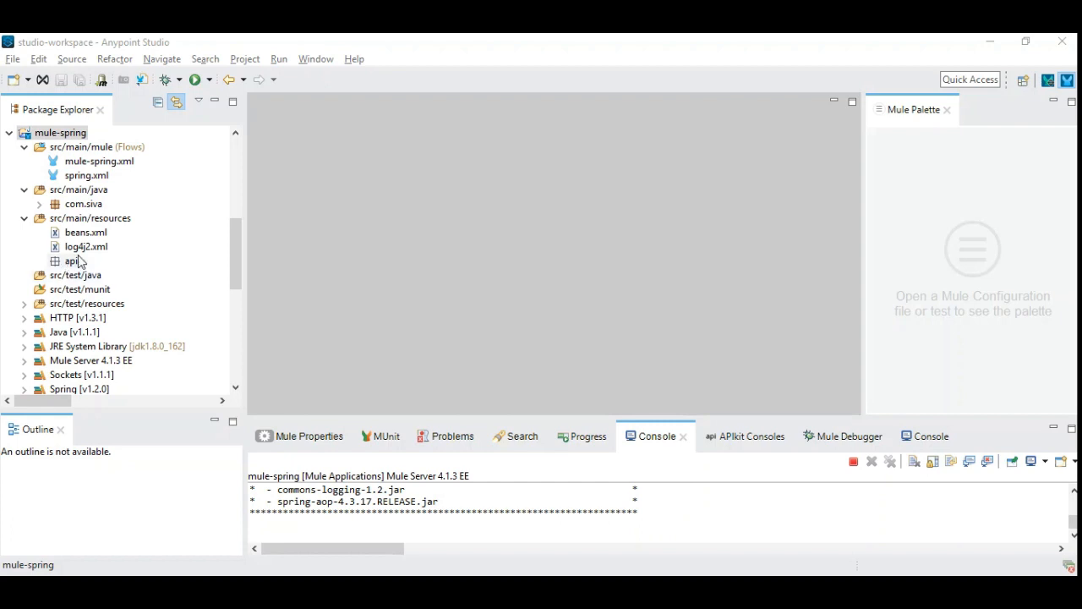
Step: Open beans.xml and highlight the com.siva.Employee bean class
left_click(84, 231)
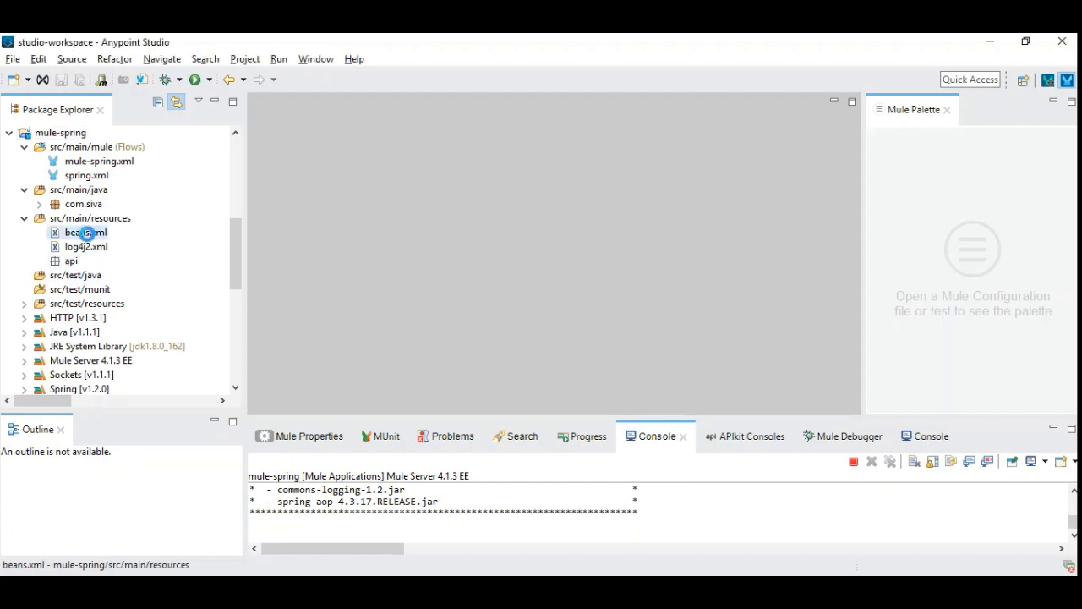
double_click(80, 231)
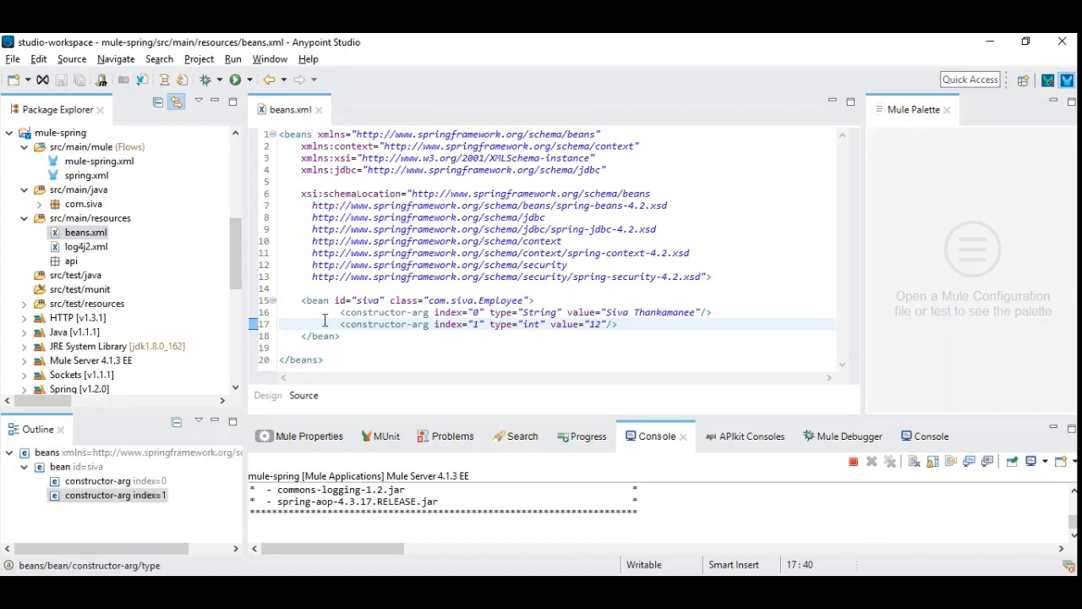
mouse_move(345, 368)
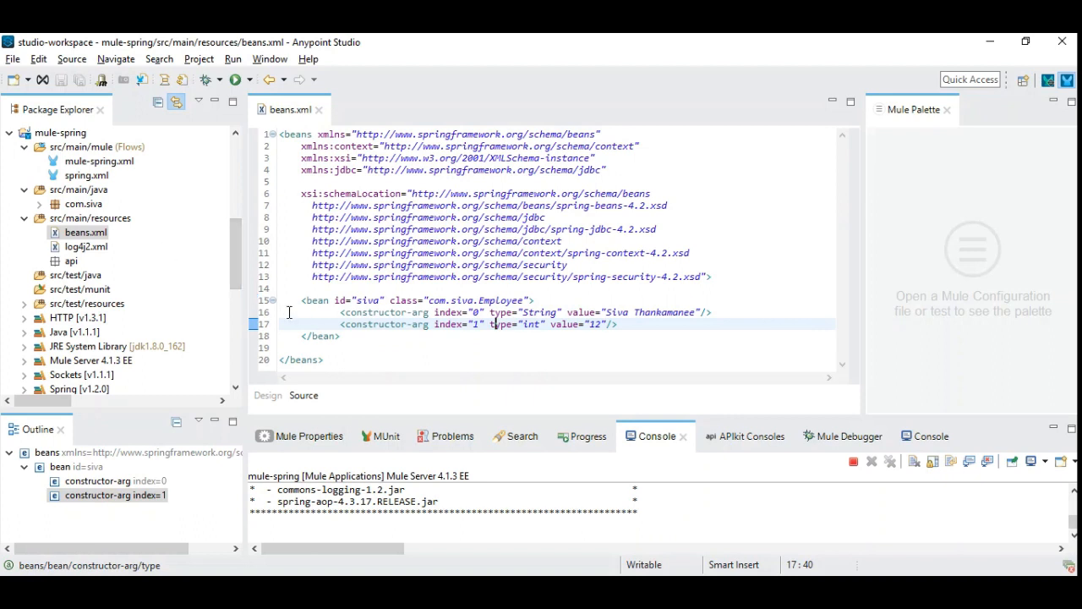
left_click(342, 347)
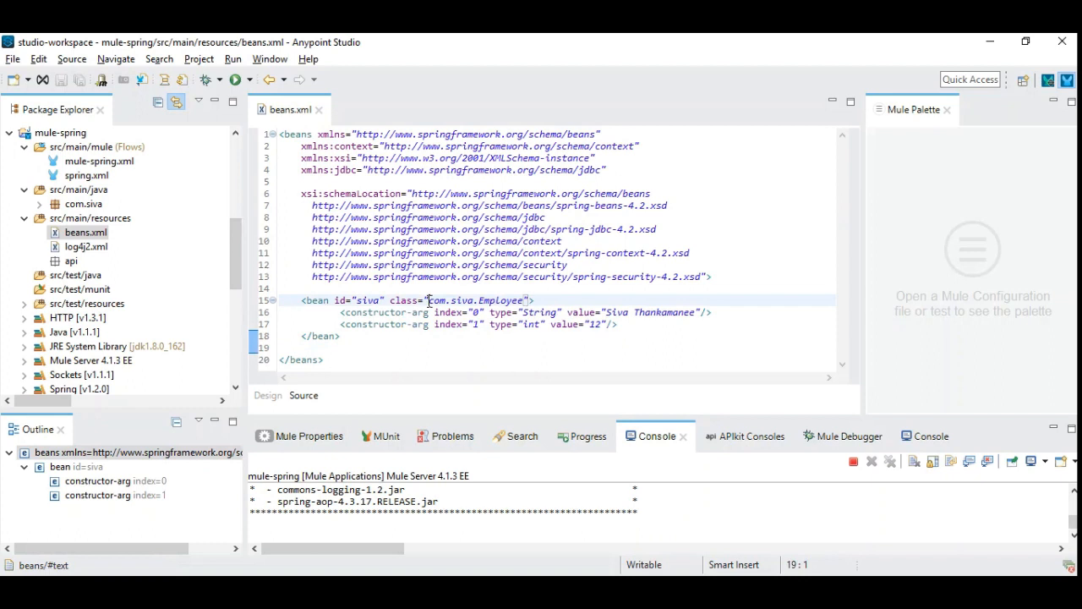
double_click(473, 300)
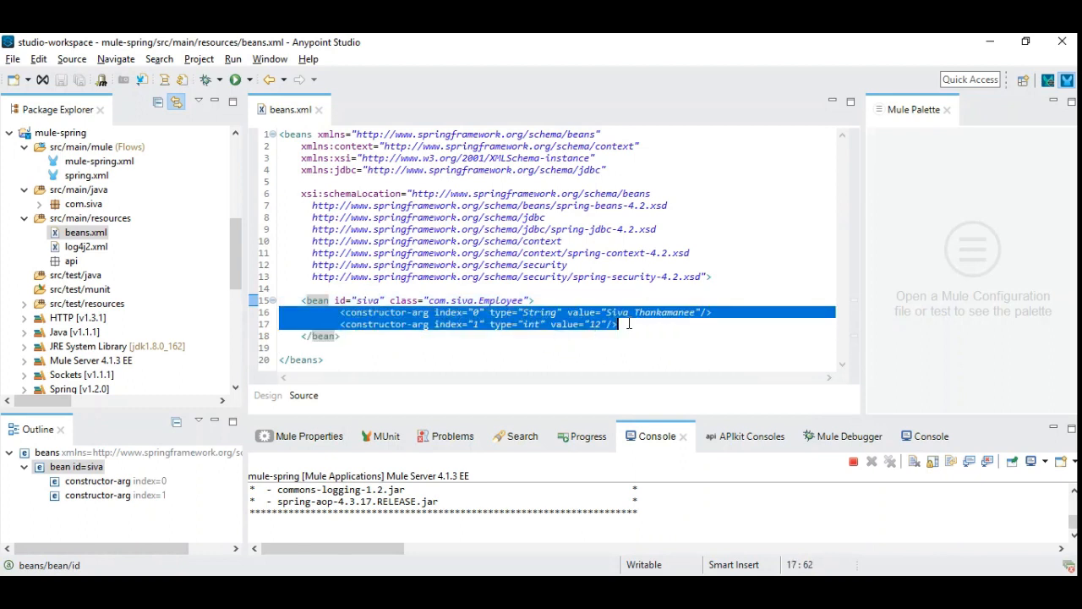
Step: Close beans.xml and open the spring.xml Mule configuration
left_click(624, 324)
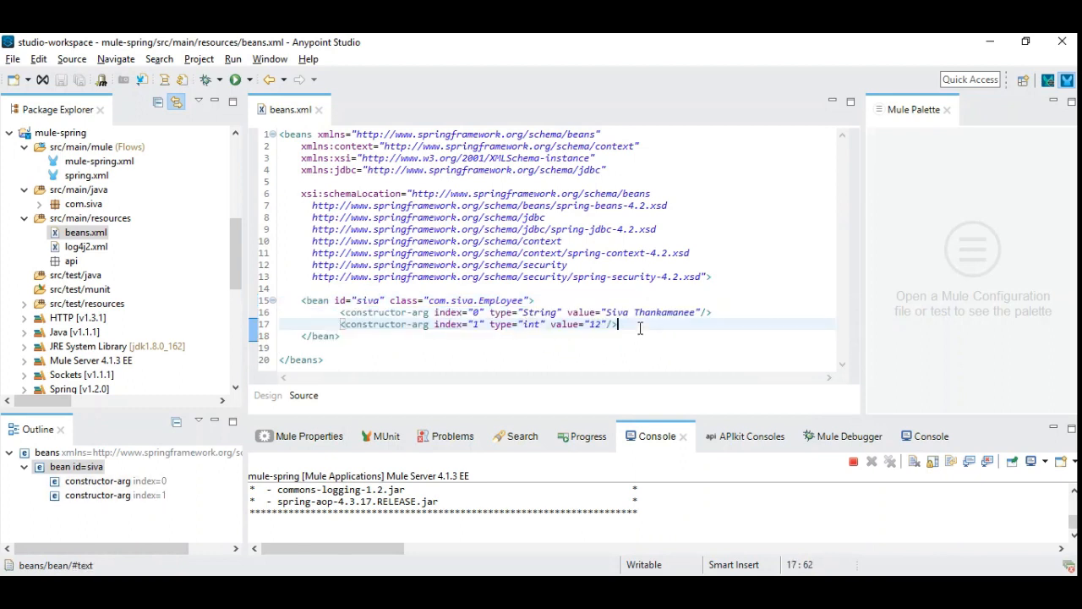
mouse_move(520, 337)
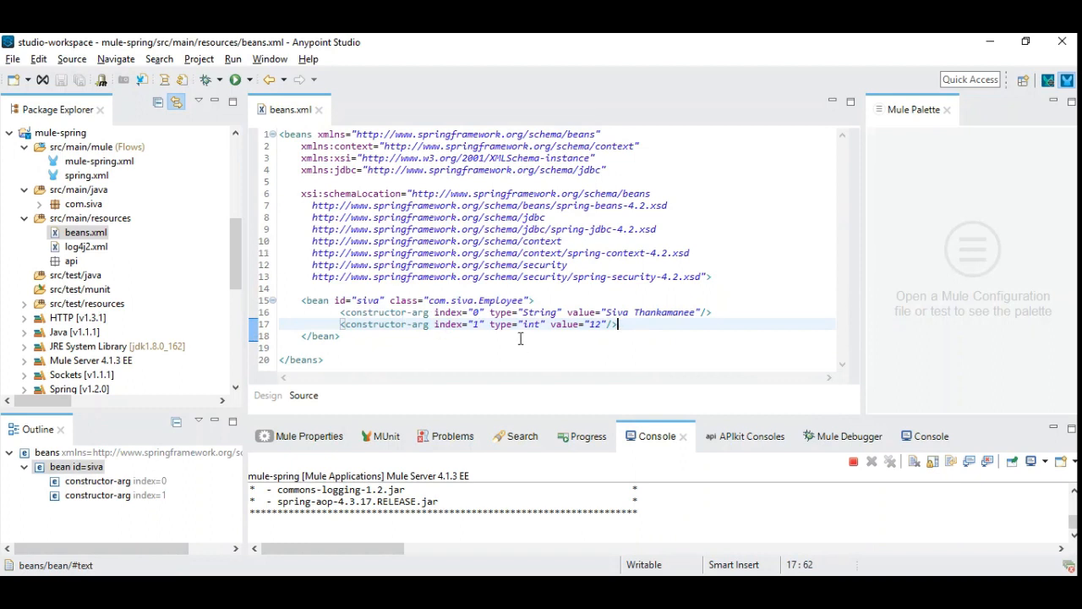
mouse_move(513, 323)
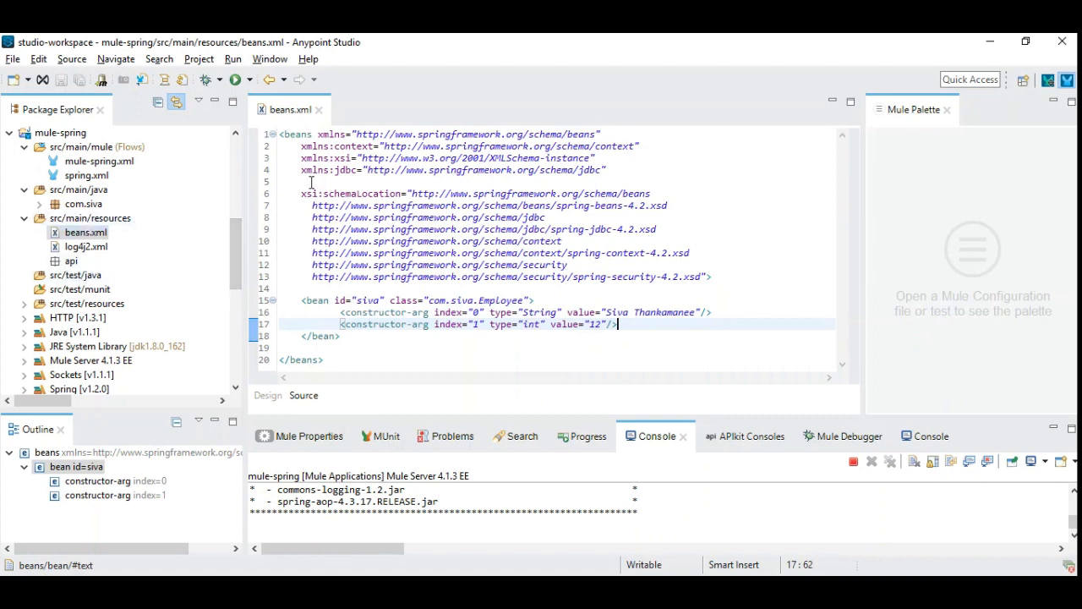
mouse_move(317, 109)
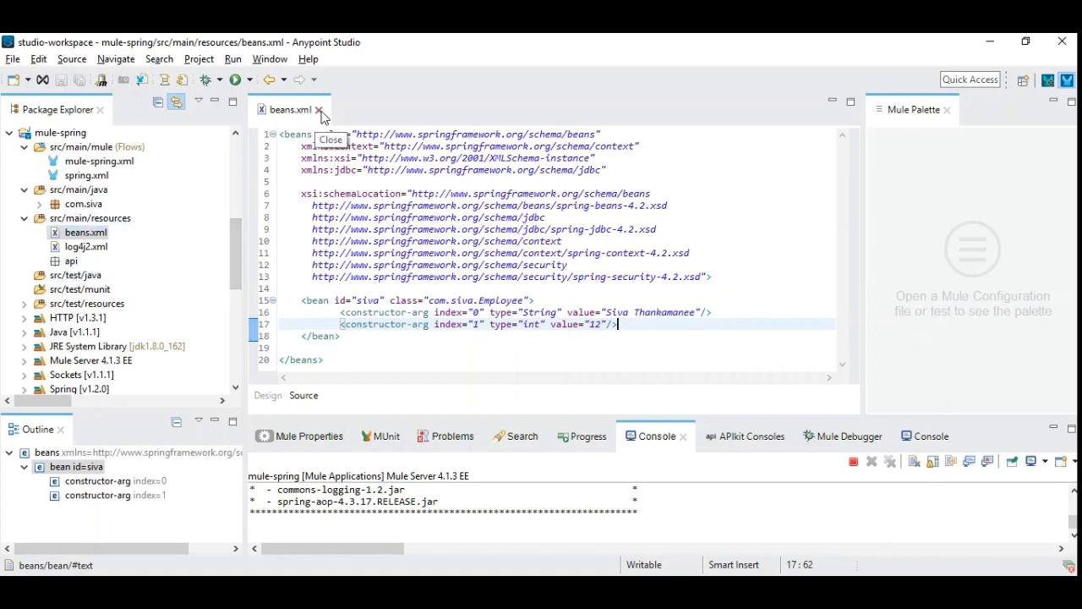
left_click(317, 109)
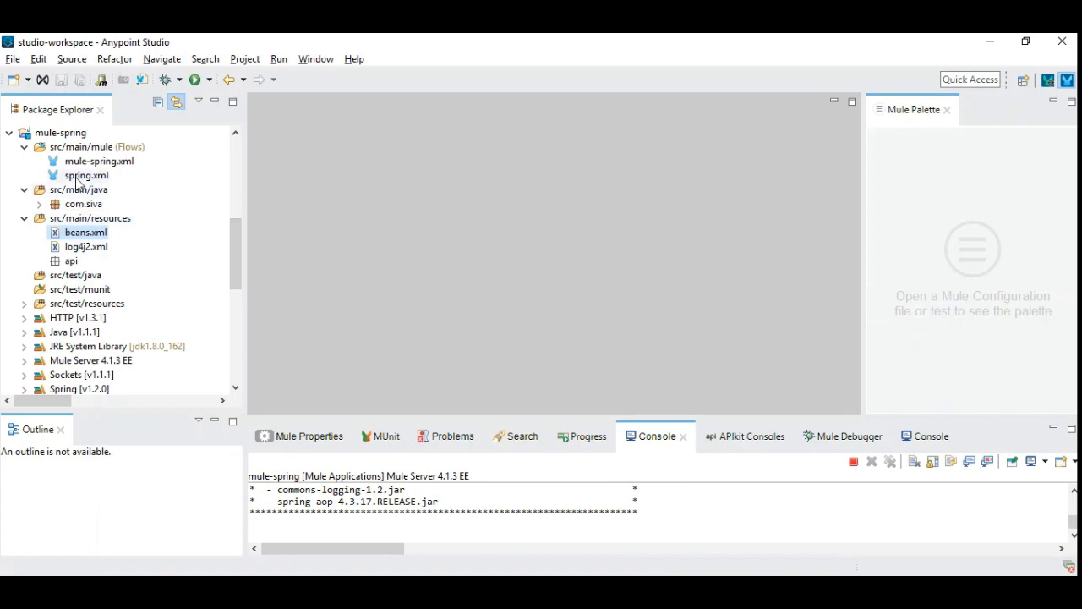
double_click(85, 175)
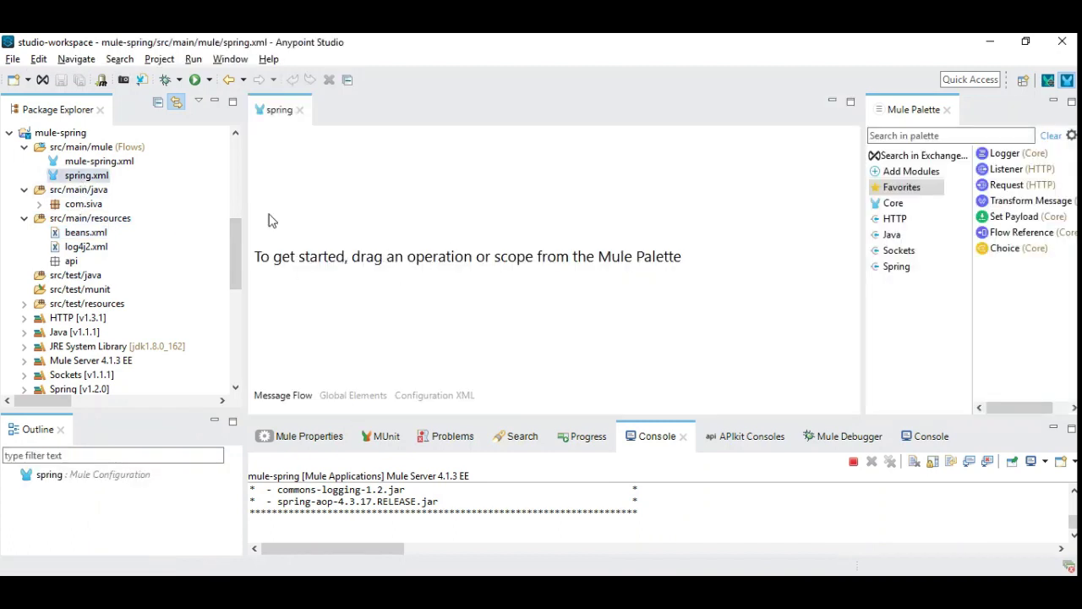
mouse_move(432, 409)
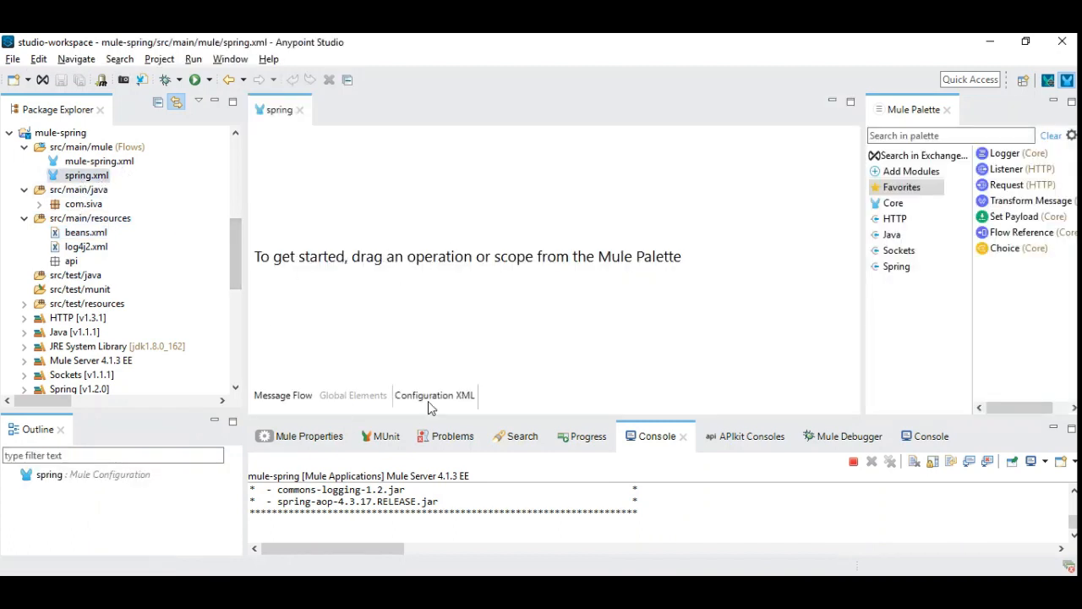
Step: View spring.xml as Configuration XML and highlight the beans.xml file in springConfig
left_click(434, 395)
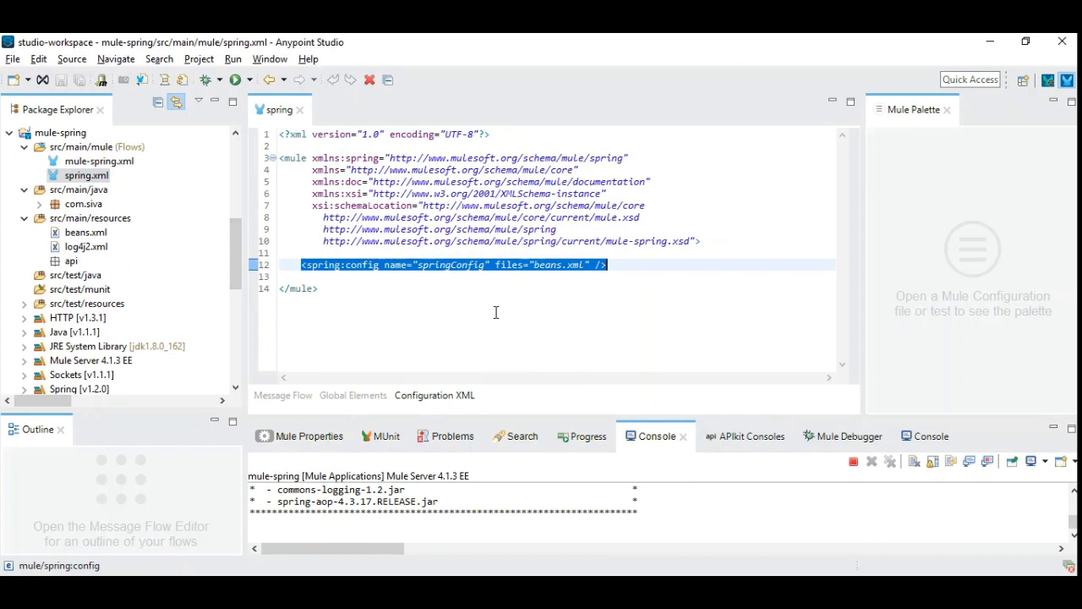
left_click(352, 264)
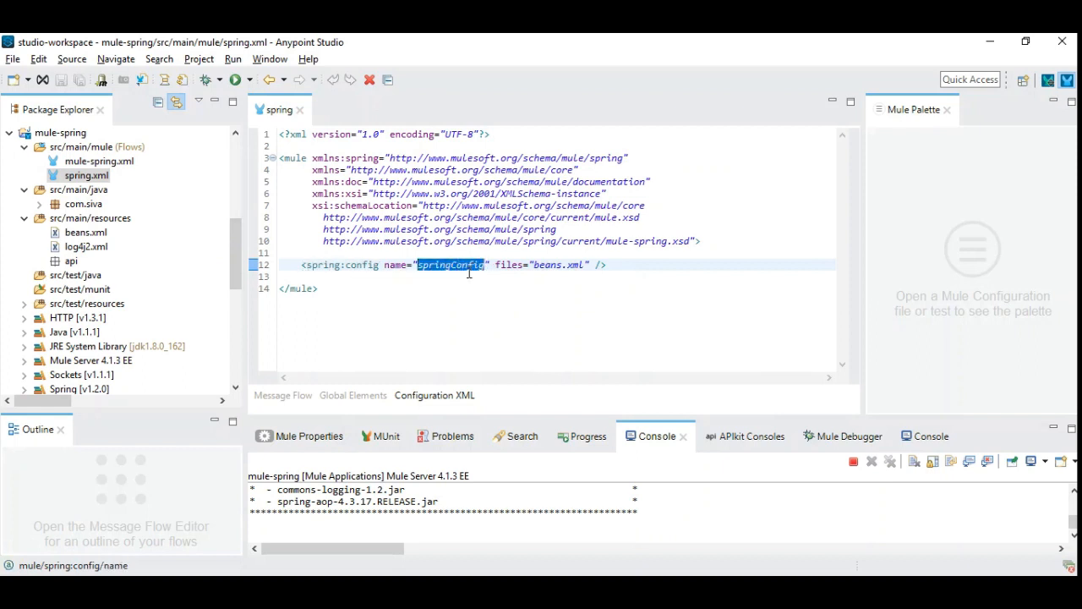
left_click(511, 265)
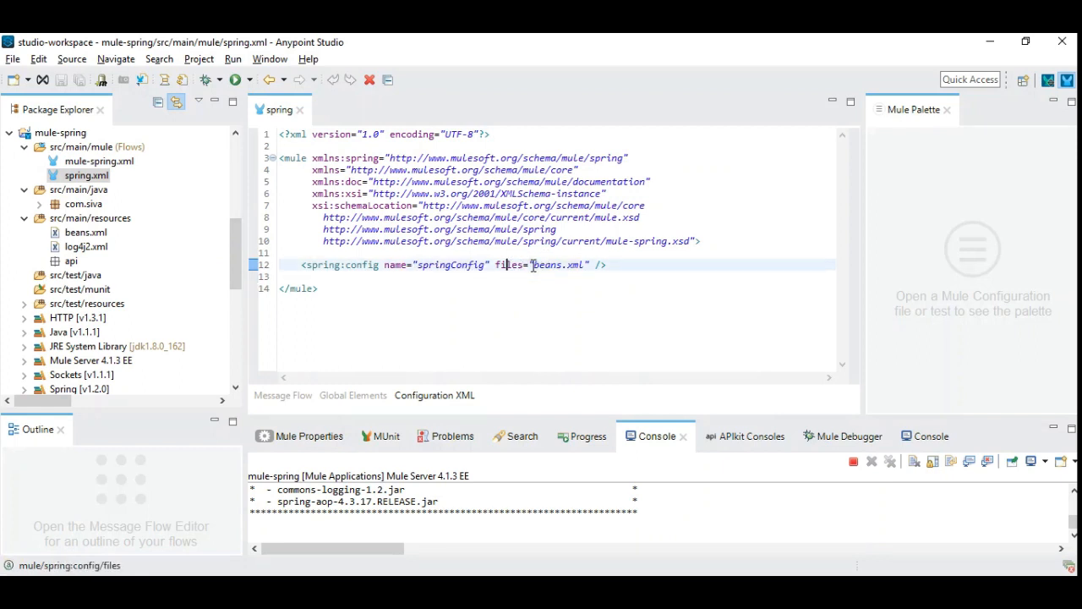
double_click(558, 264)
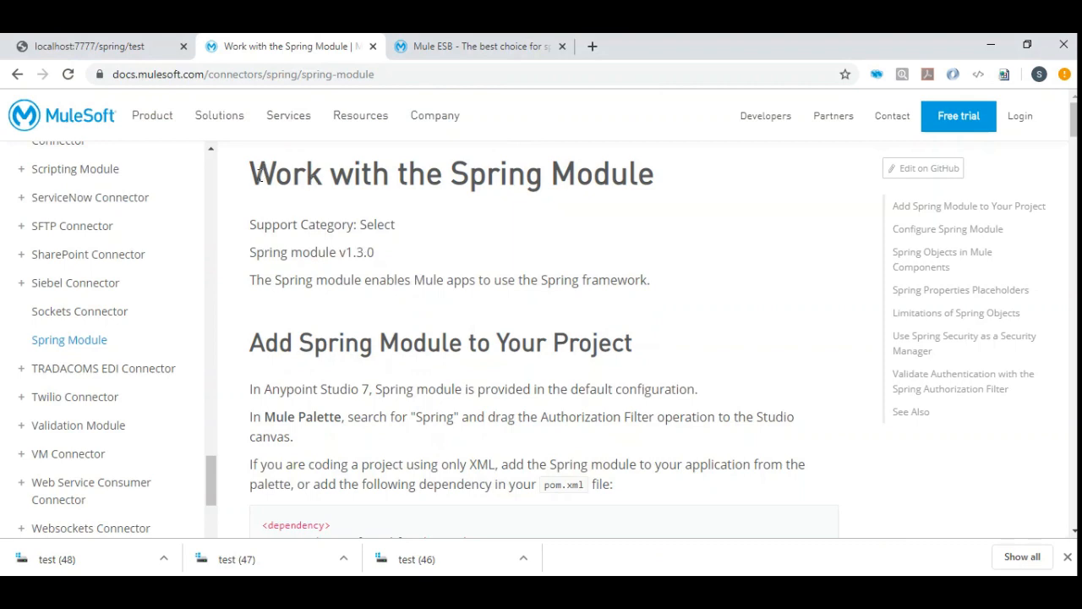
Step: Scroll the Spring Module docs to Configure Spring Module and highlight the springConfig name
scroll("down", 3)
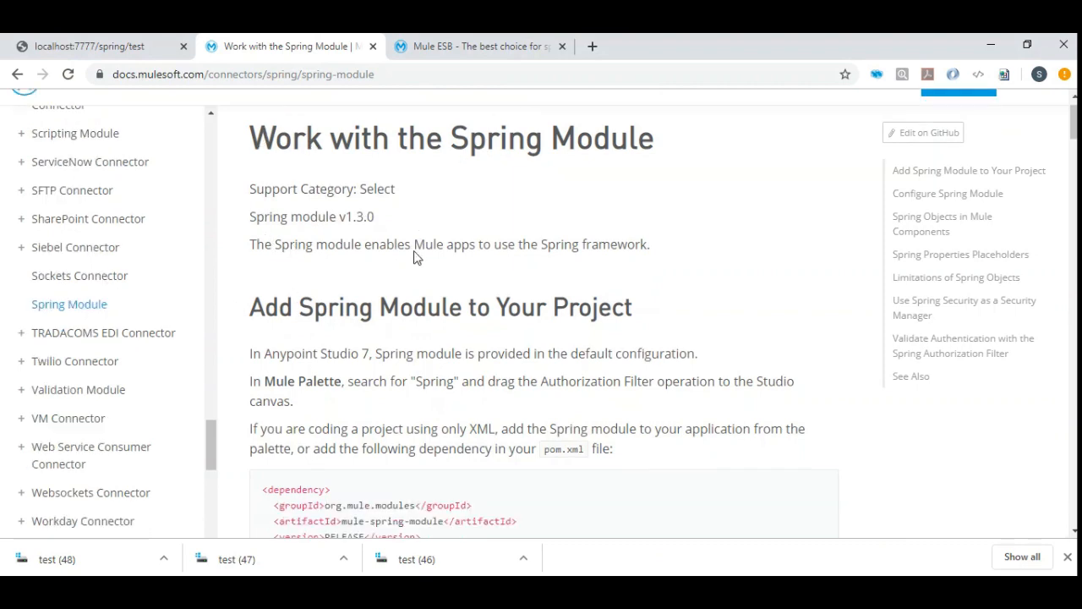
scroll("down", 3)
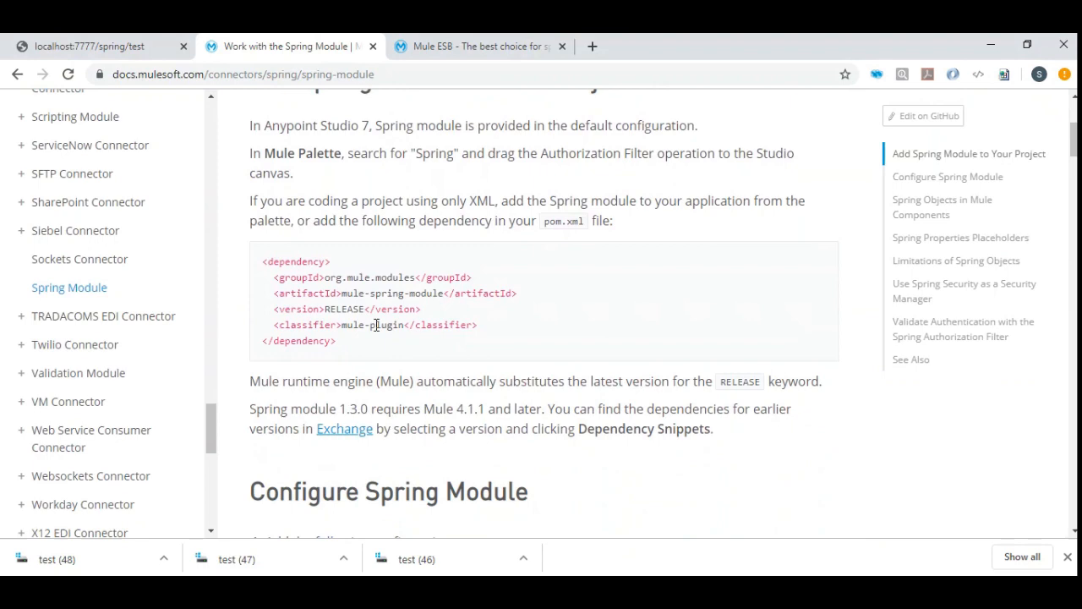
scroll("down", 3)
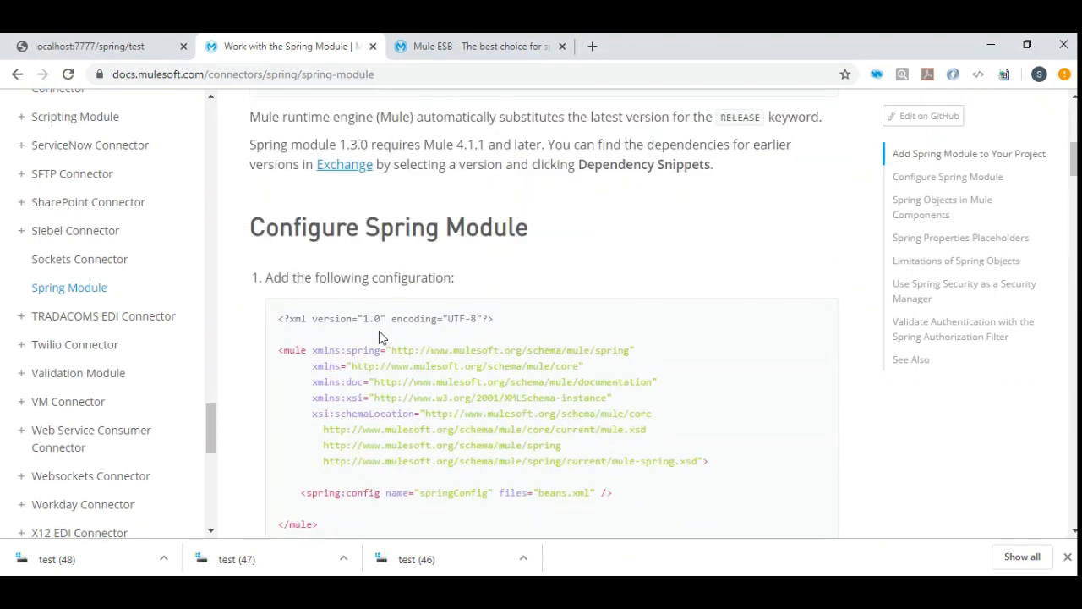
scroll("down", 3)
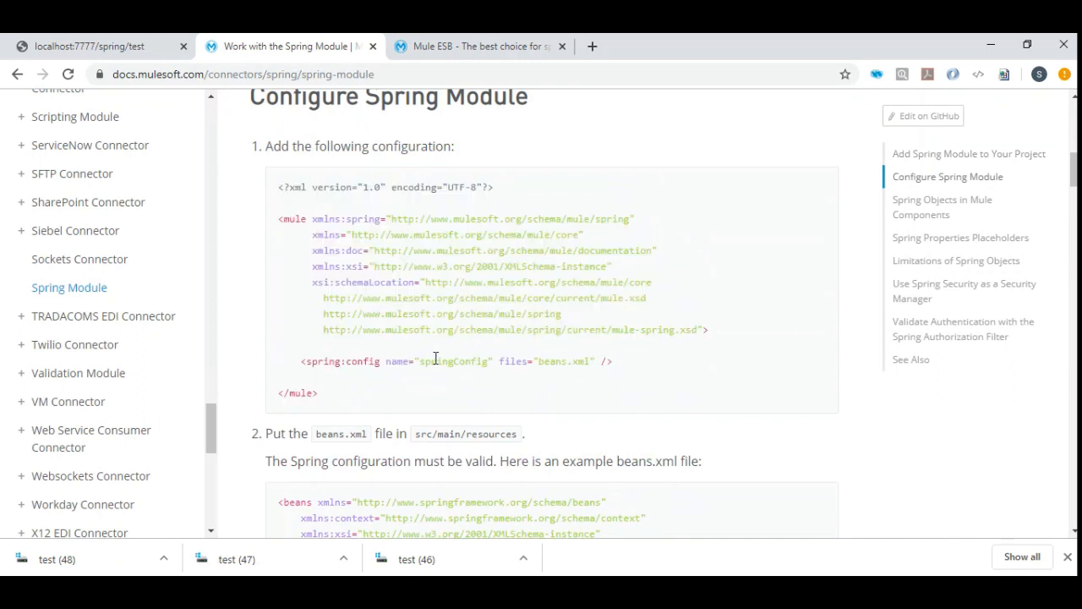
double_click(454, 362)
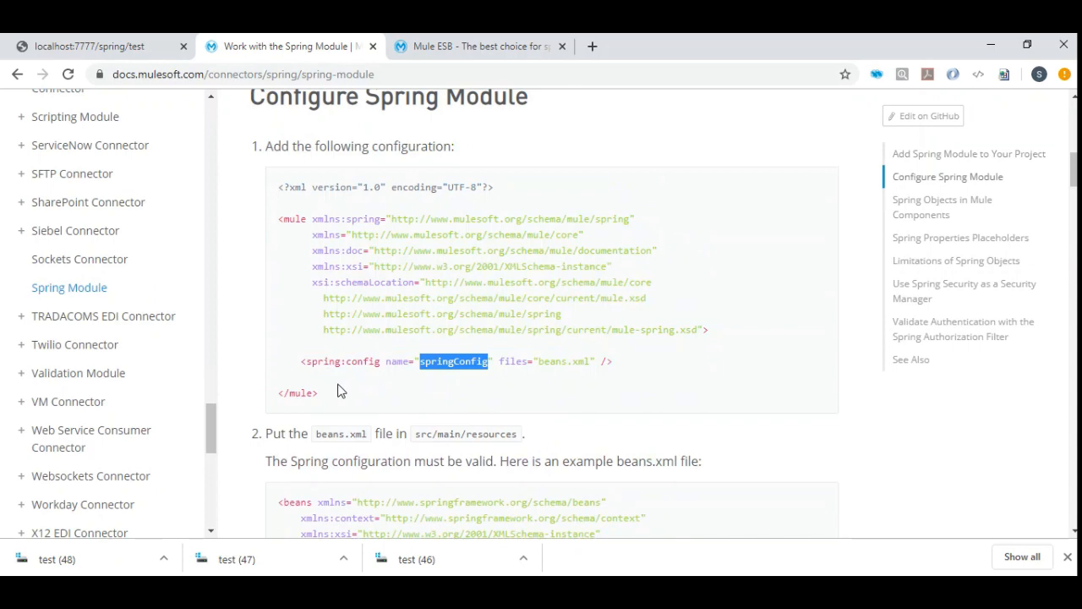
scroll("down", 3)
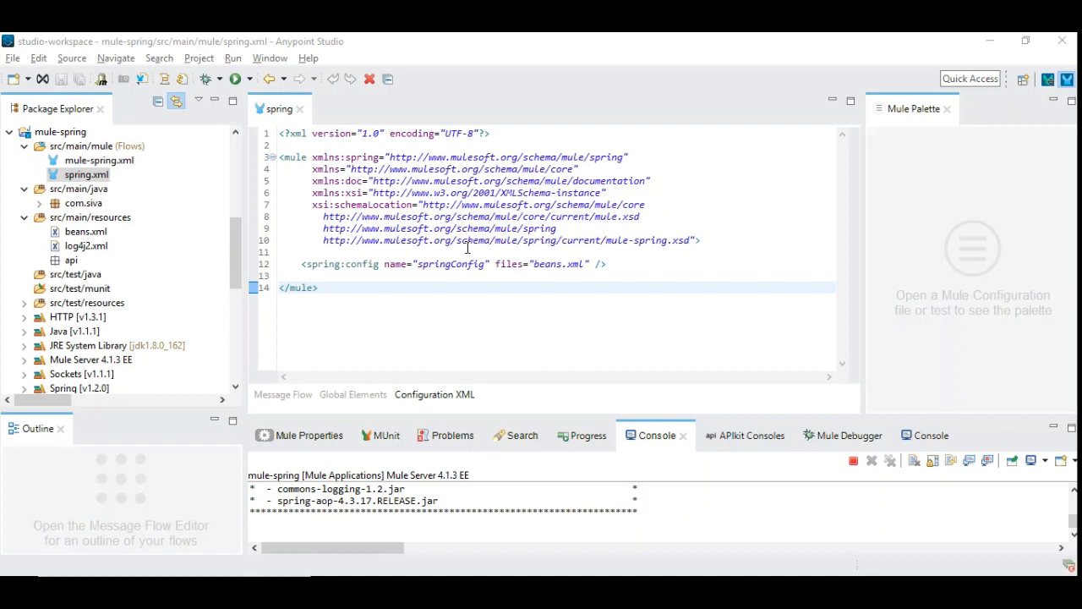
mouse_move(441, 293)
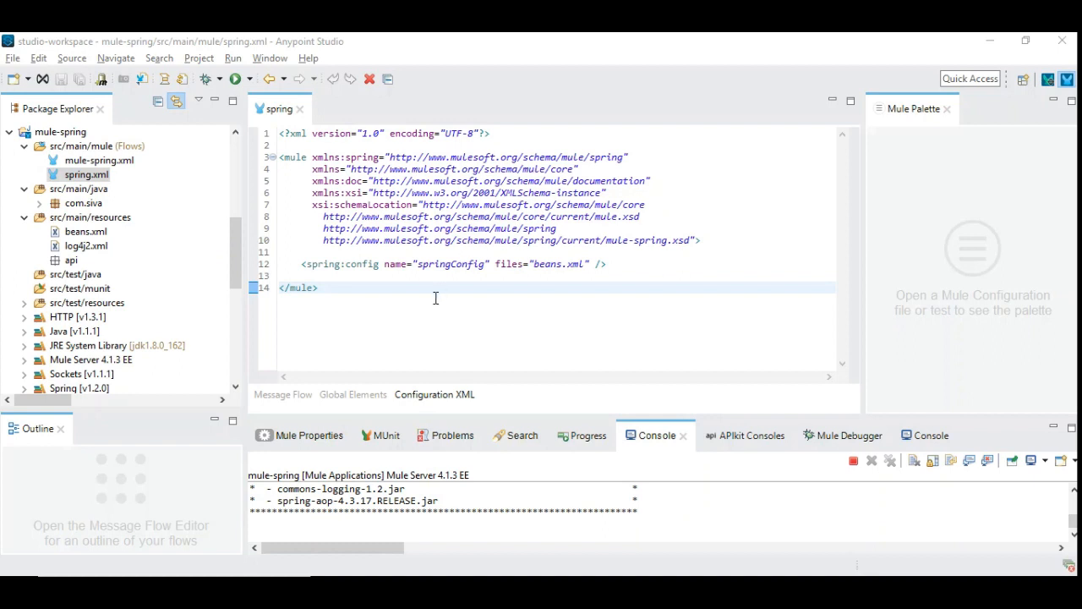
Step: Open mule-artifact.json, which exports beans.xml and com.siva, and place the caret inside it
scroll("down", 3)
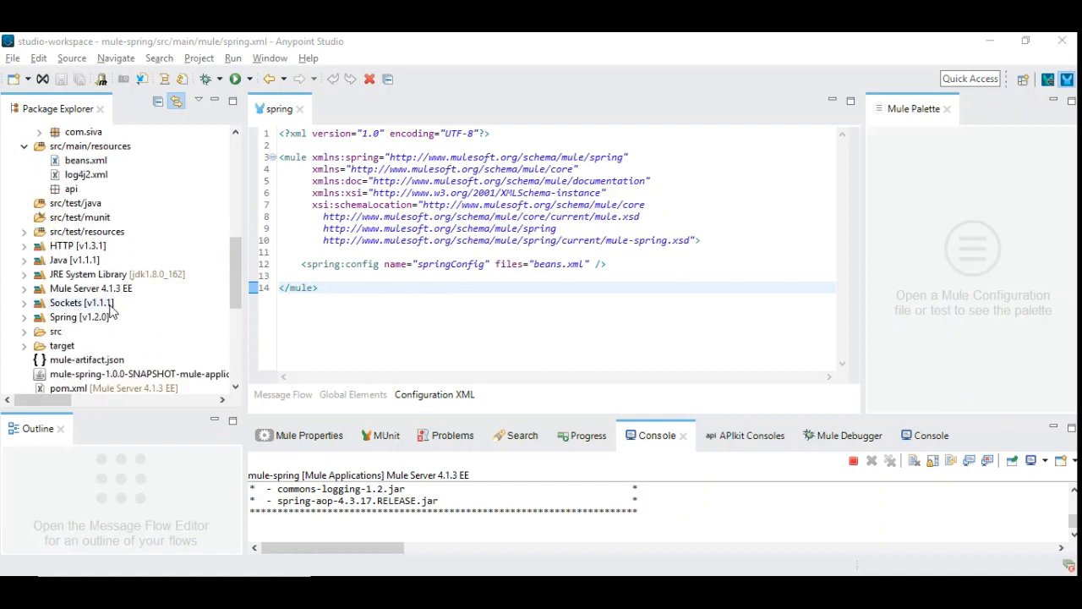
scroll("down", 3)
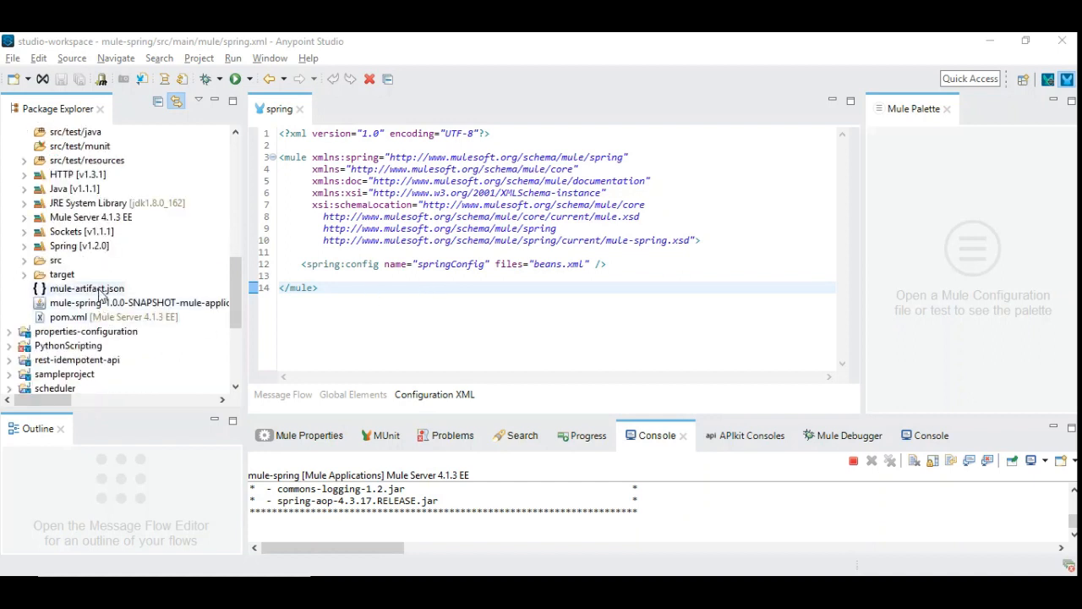
double_click(86, 289)
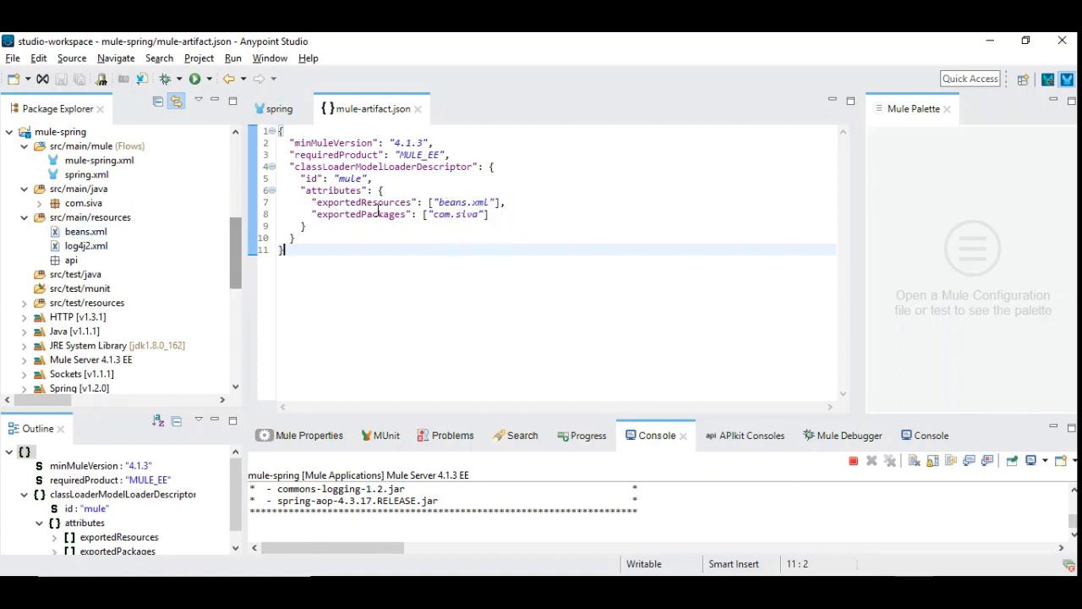
mouse_move(188, 249)
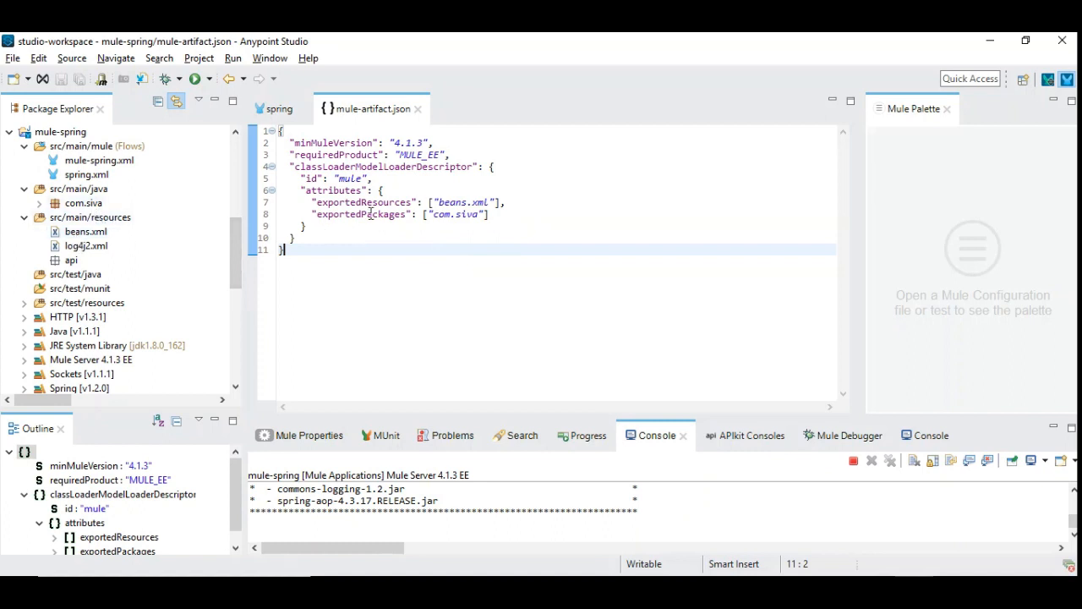
left_click(340, 213)
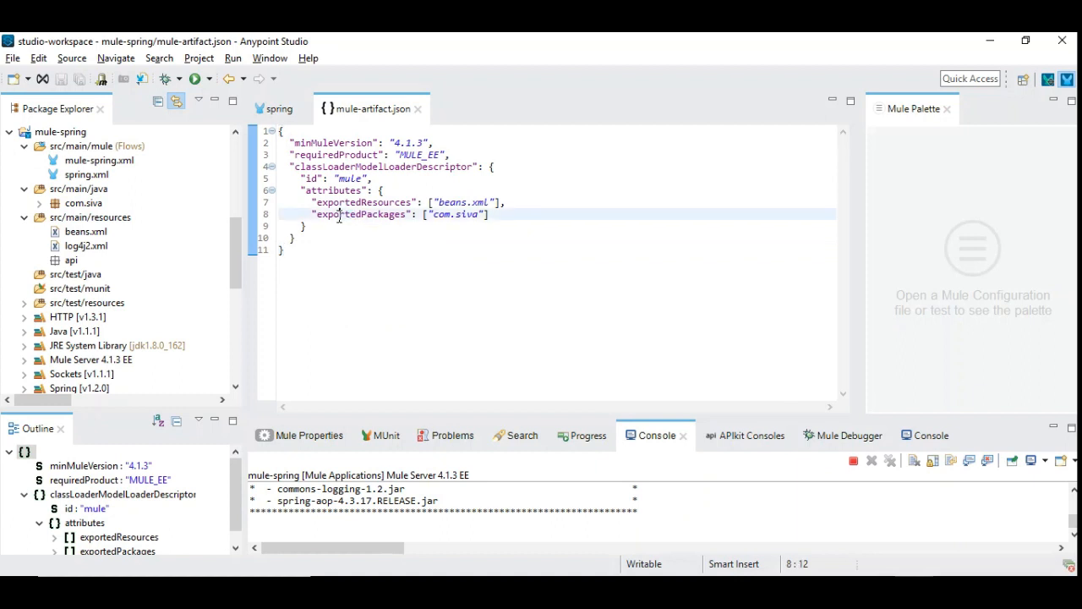
Step: Select the exportedPackages key and expand com.siva to reveal Employee.java
double_click(369, 214)
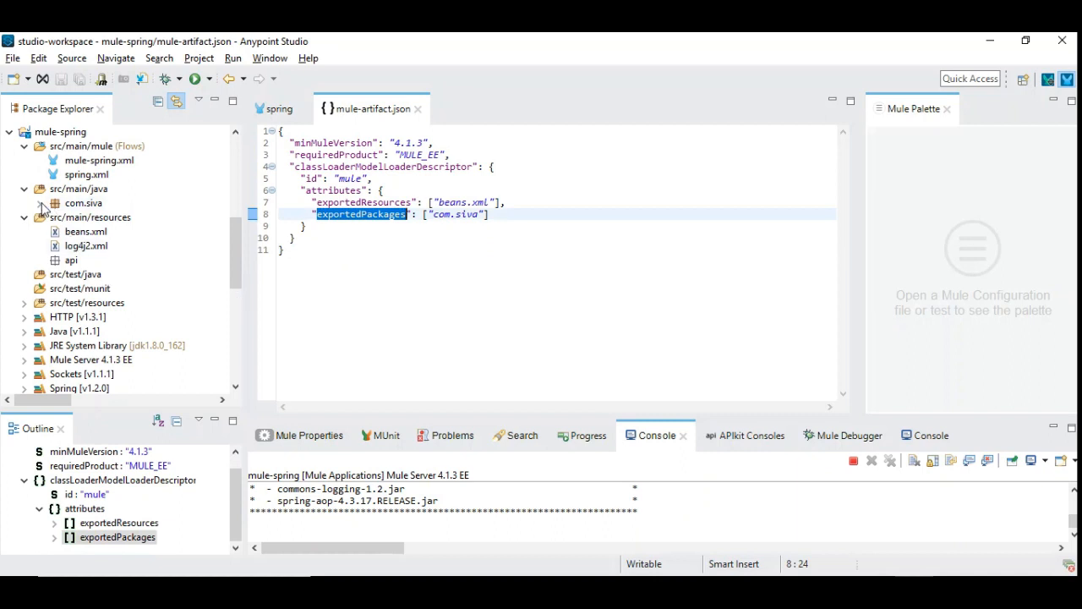
left_click(40, 203)
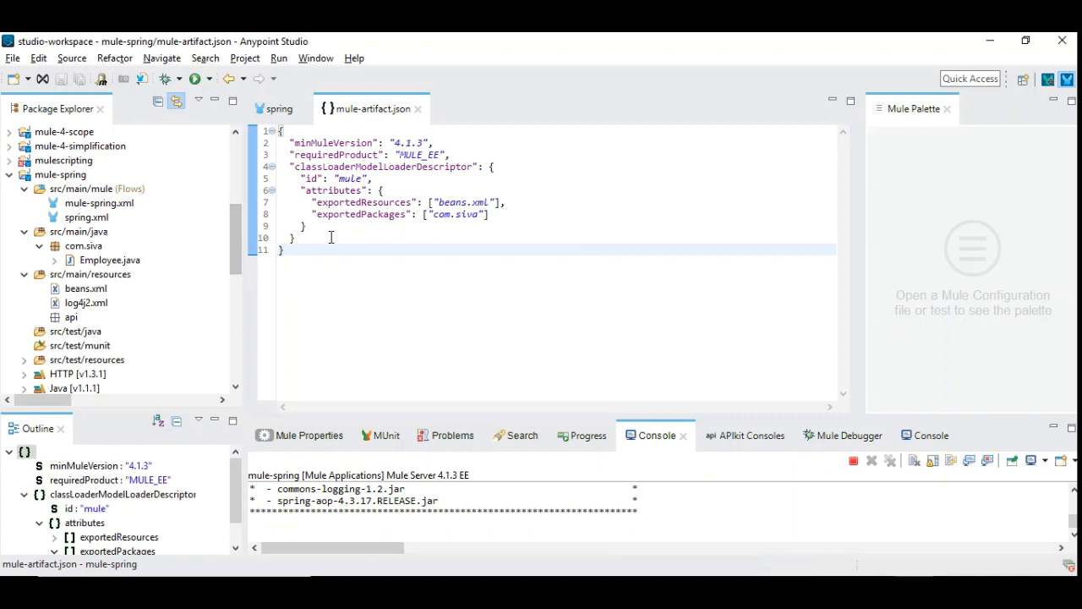
mouse_move(346, 269)
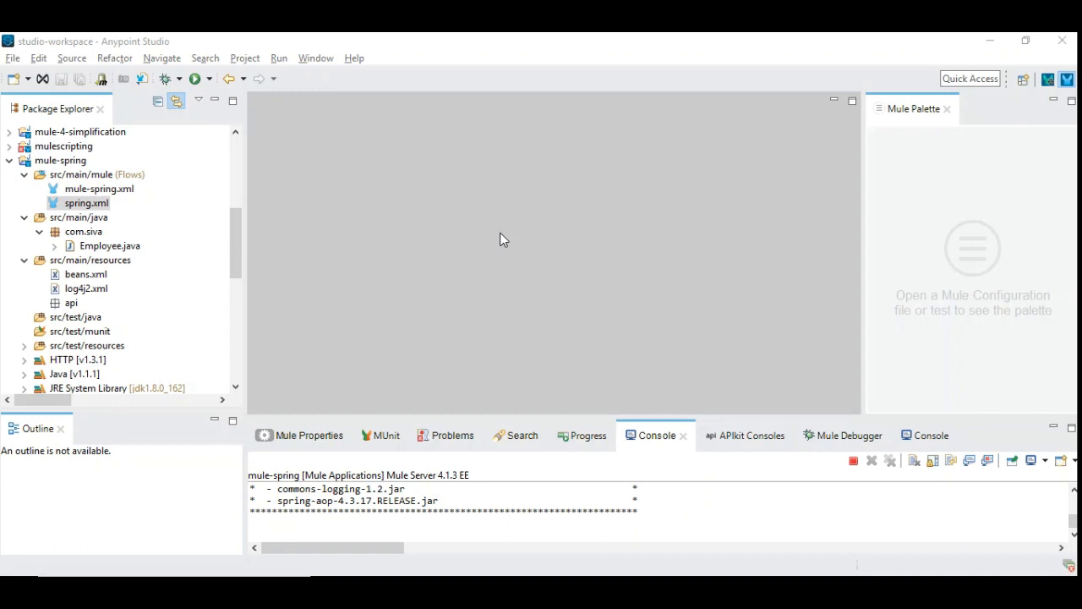
Step: Open the mule-spring flow and spring.xml, then reopen beans.xml with the Employee bean
double_click(99, 188)
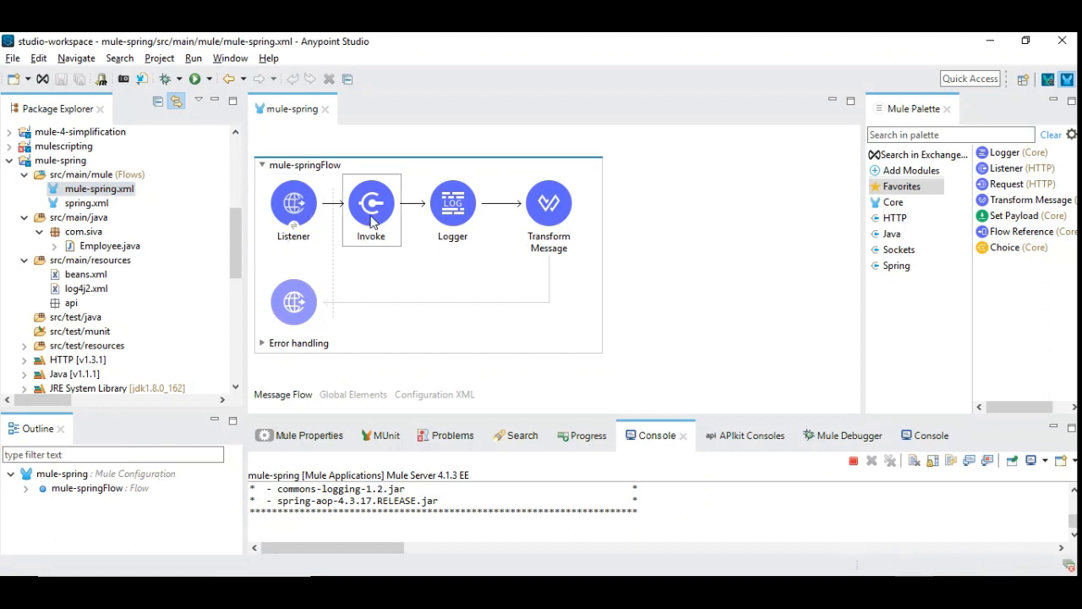
mouse_move(376, 205)
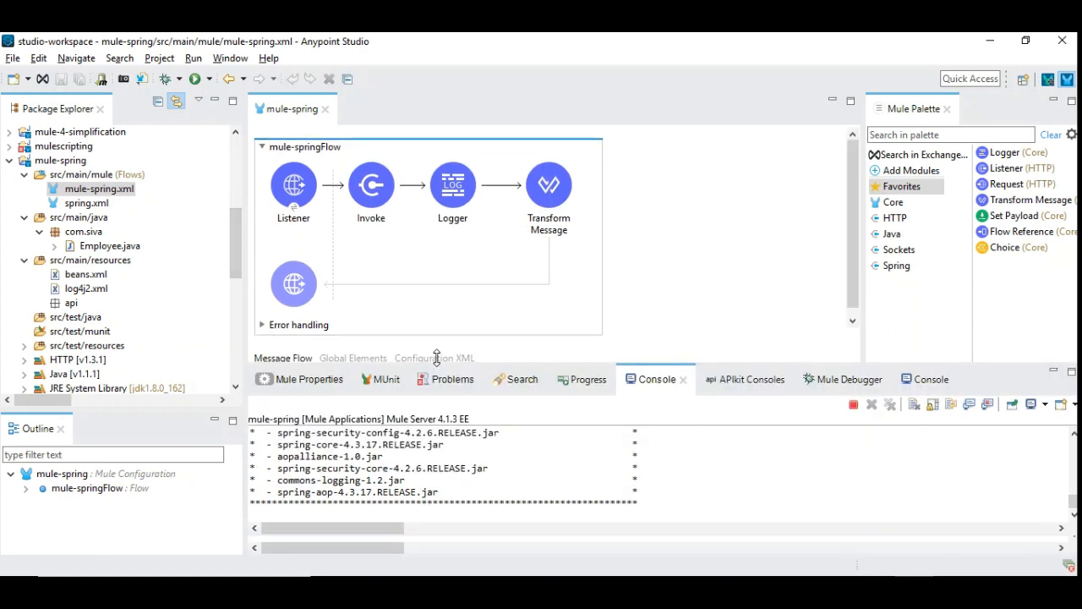
left_click(85, 203)
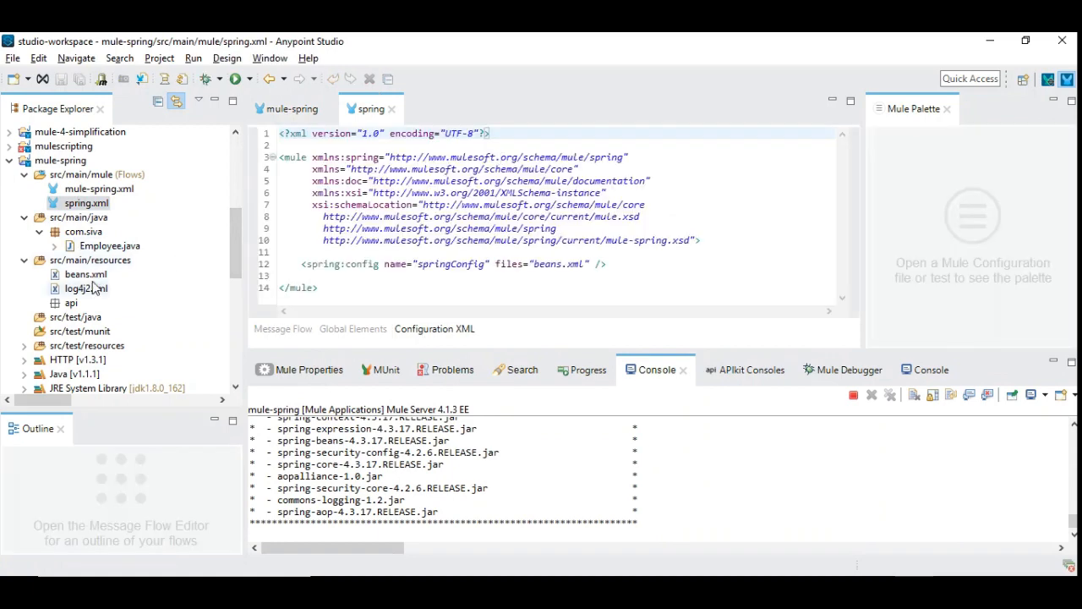
double_click(84, 274)
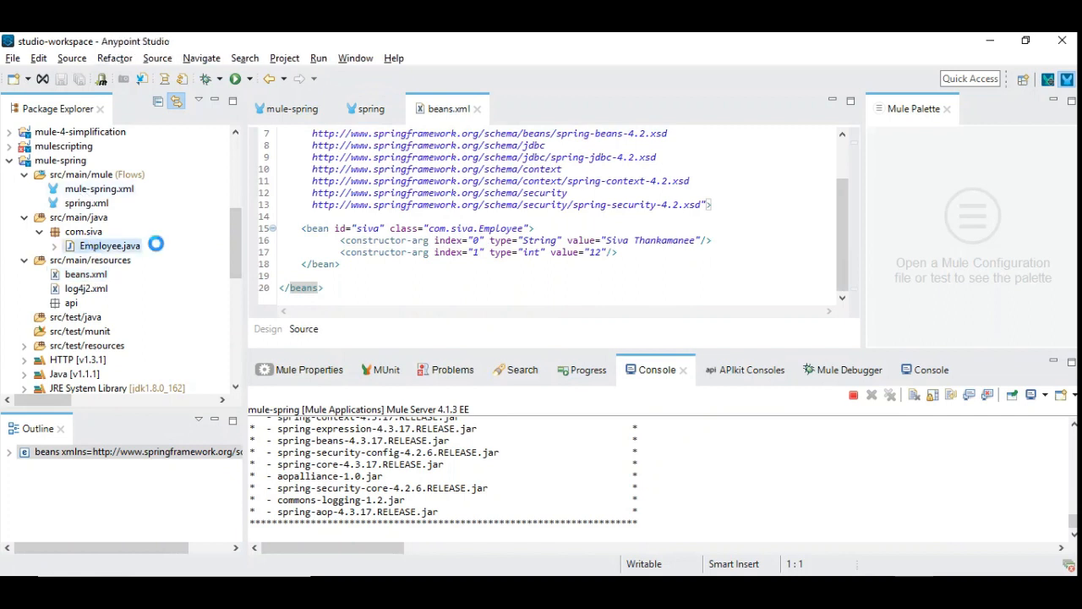
Step: Open Employee.java and highlight getDetails' return of the name and age
double_click(110, 245)
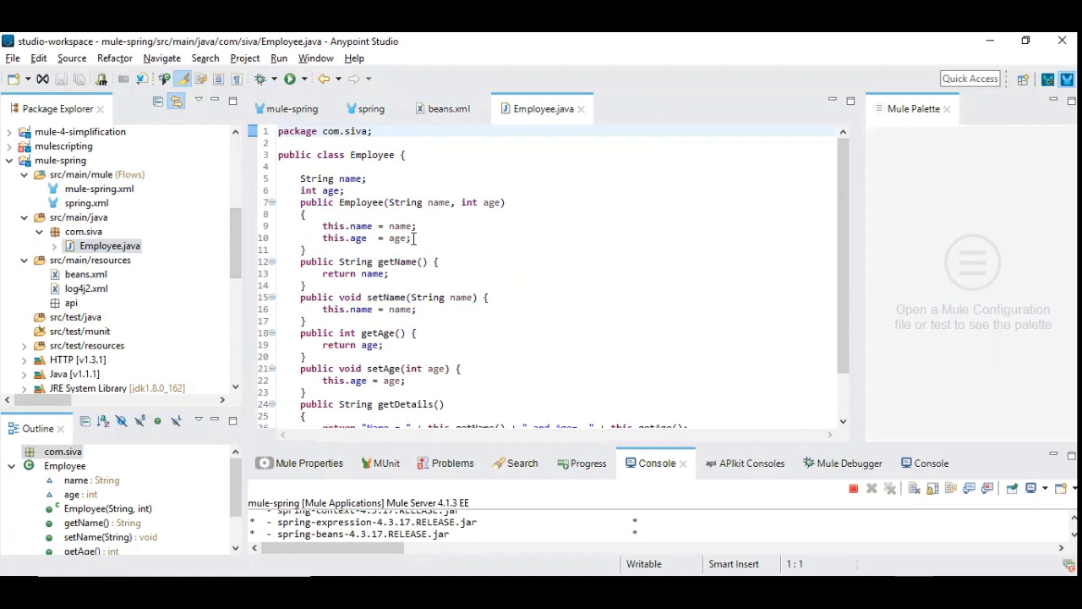
scroll("down", 3)
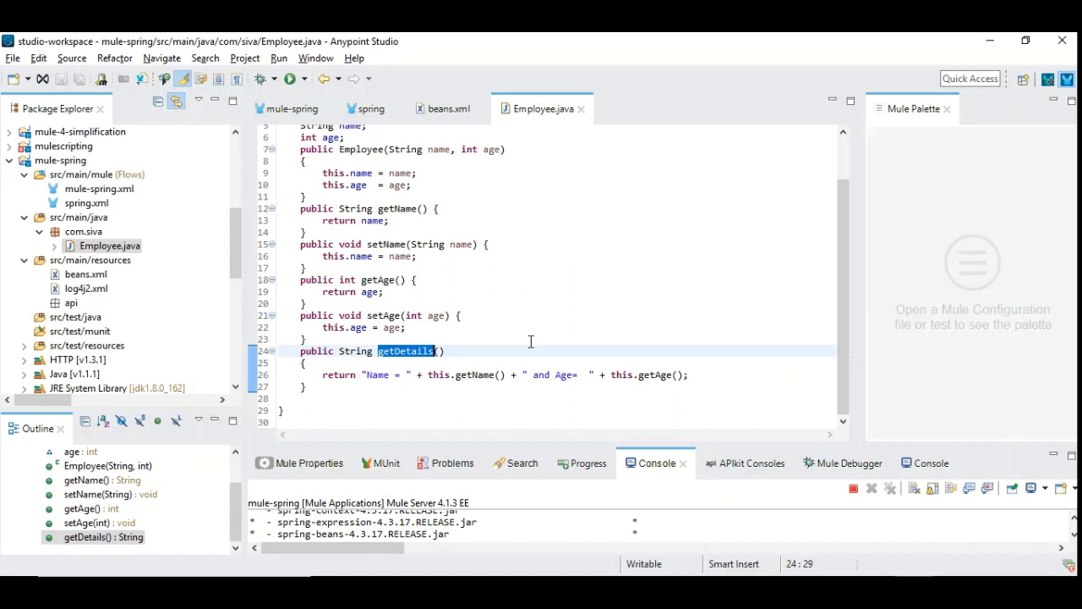
left_click(368, 373)
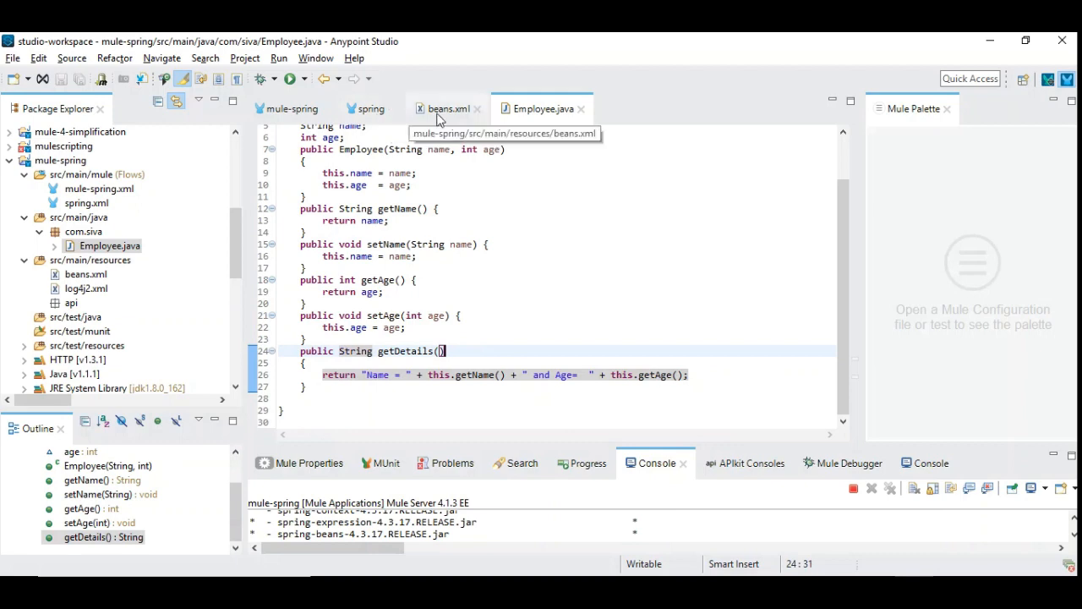
Step: Switch to beans.xml to inspect the siva bean mapped to com.siva.Employee
left_click(440, 109)
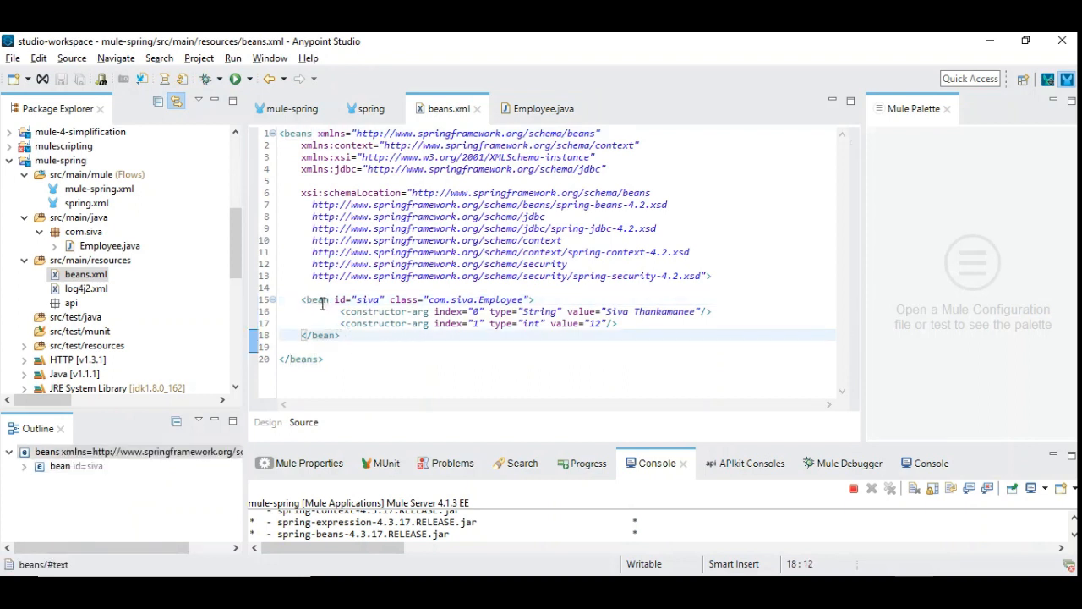
mouse_move(437, 299)
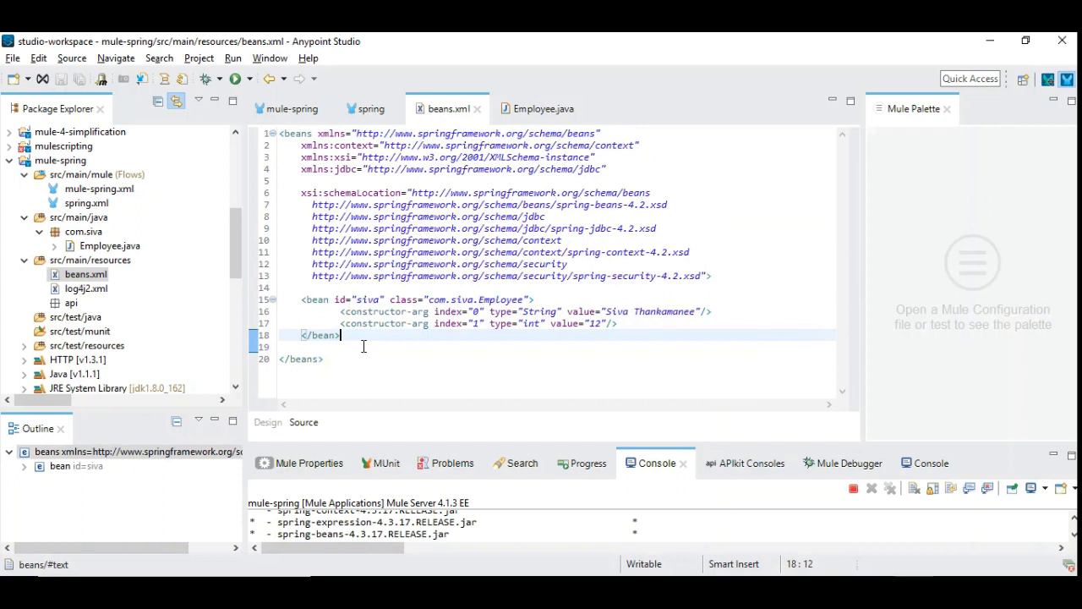
mouse_move(372, 300)
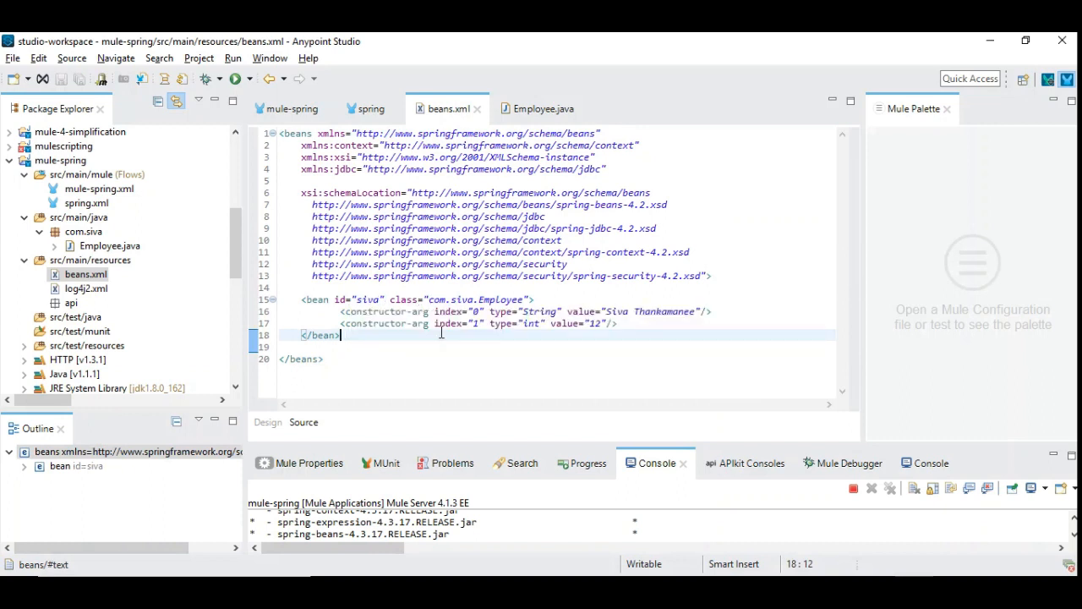
mouse_move(435, 335)
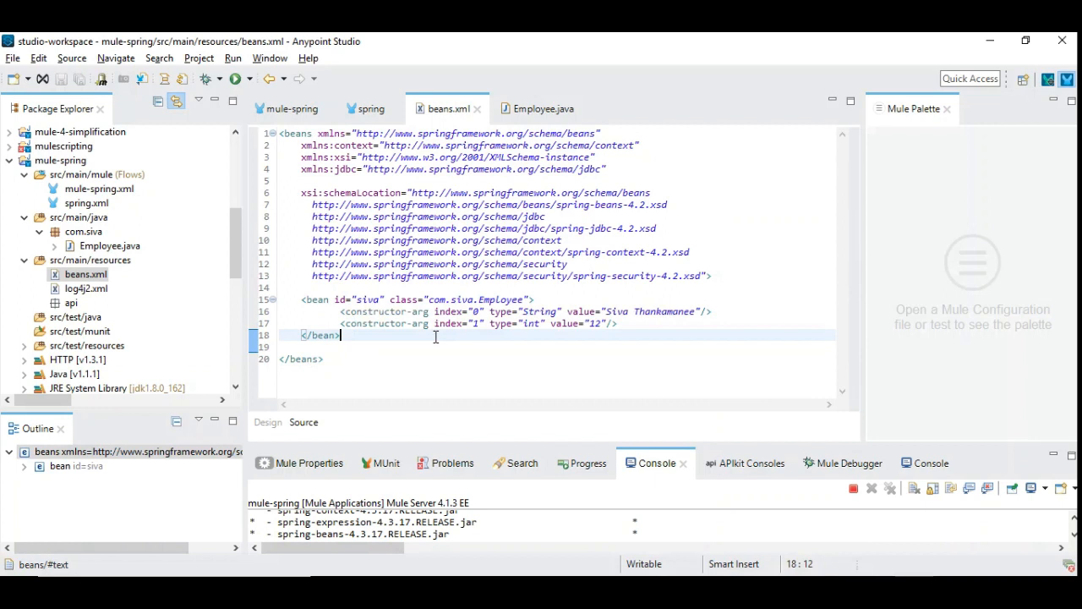
mouse_move(293, 320)
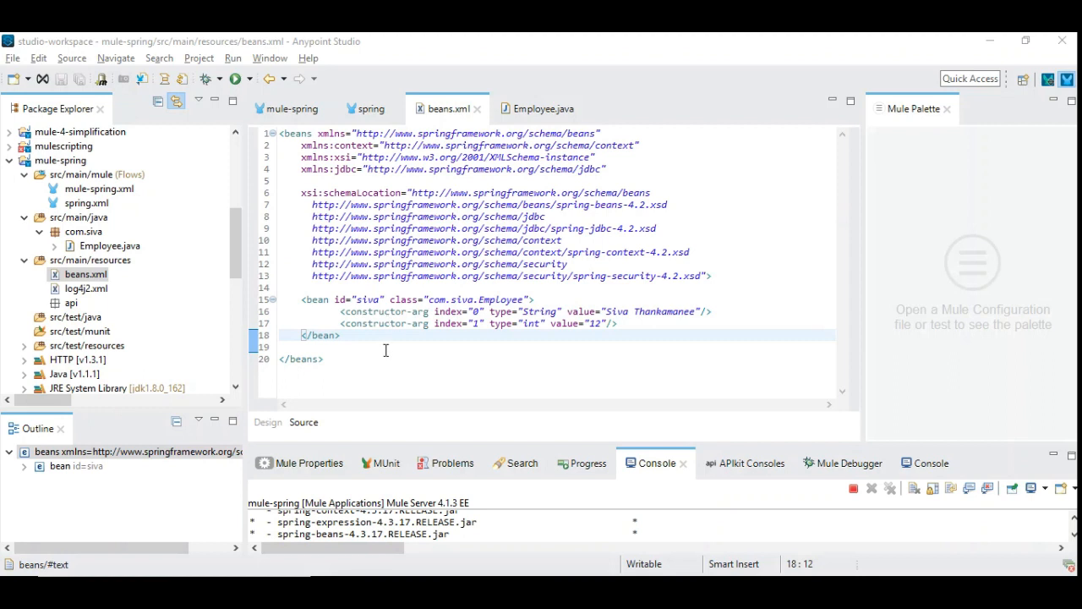
mouse_move(374, 300)
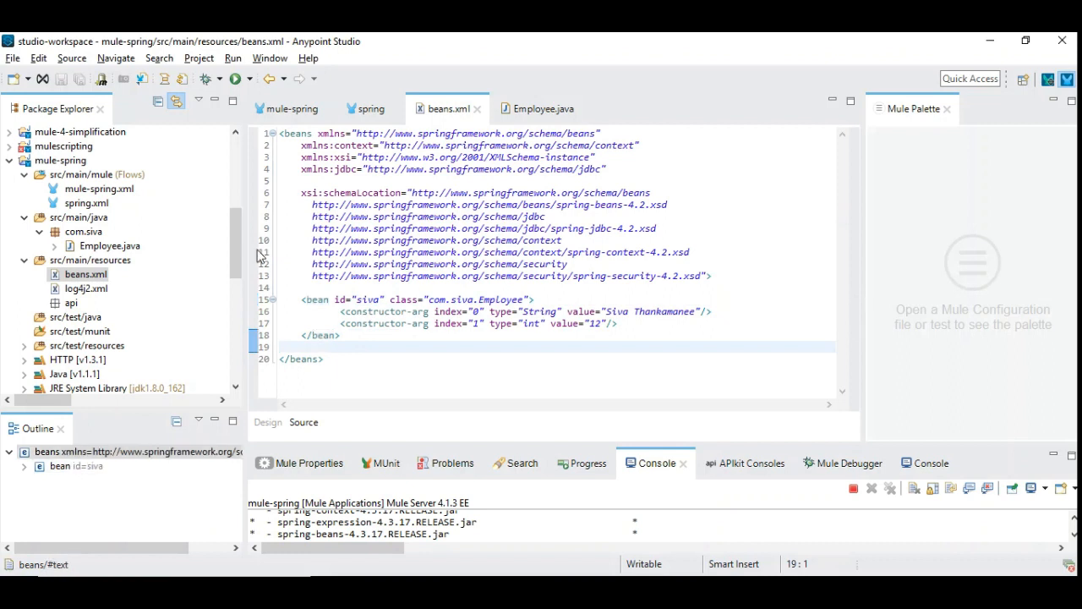
mouse_move(355, 300)
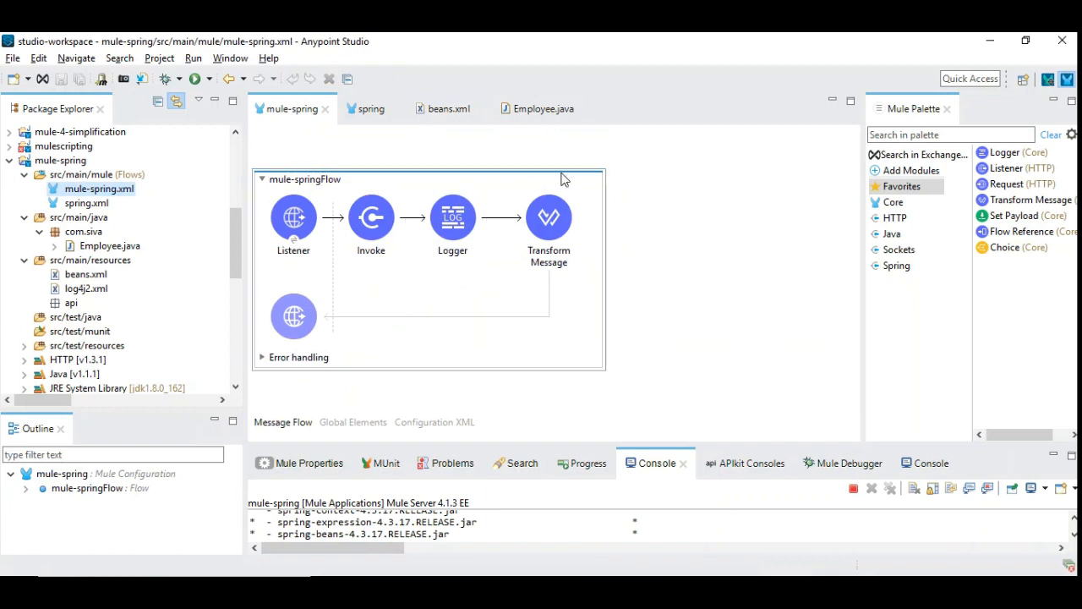
mouse_move(533, 447)
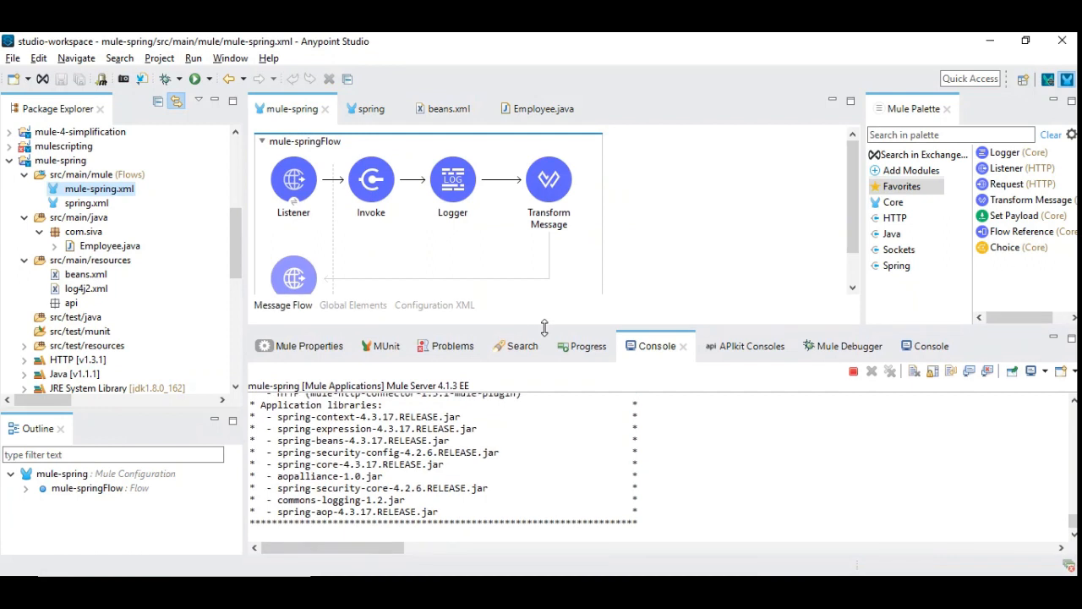
Step: Show the Invoke step's properties and compare instance siva with the beans.xml bean id
left_click(371, 179)
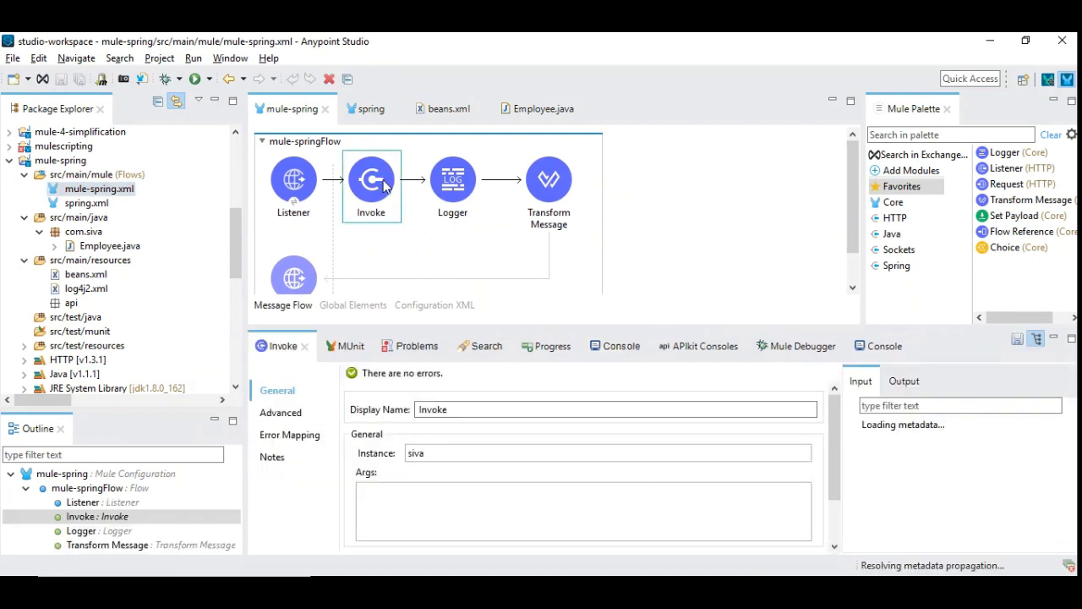
left_click(949, 134)
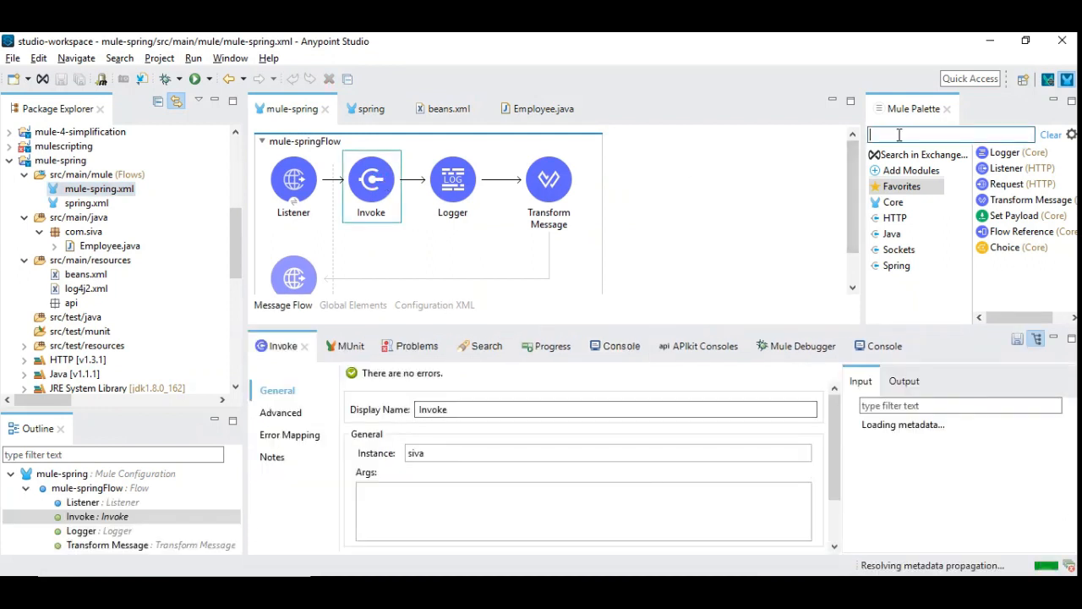
type("invoke")
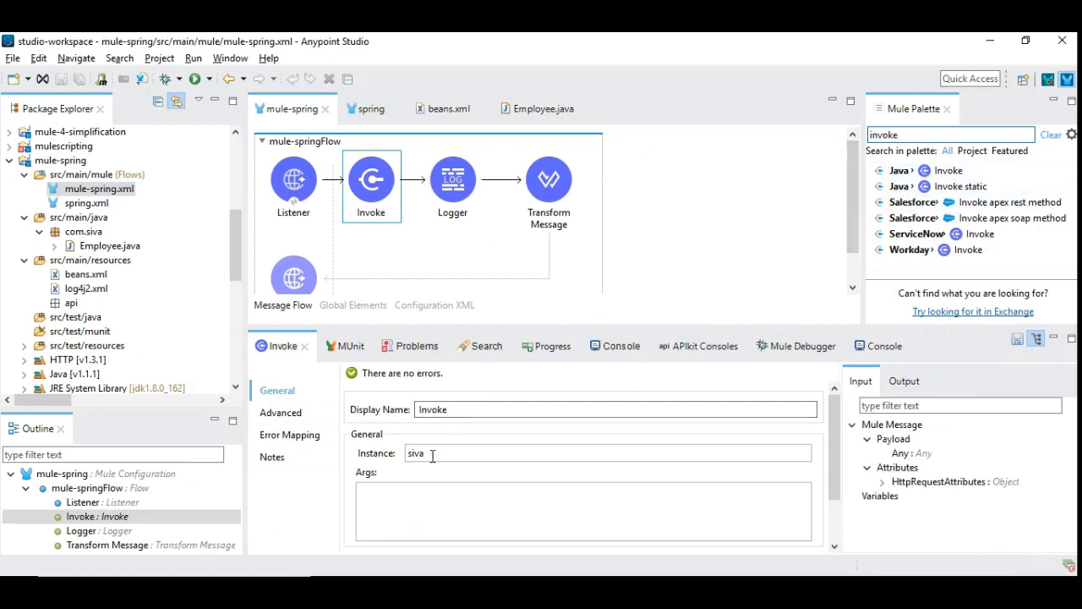
double_click(414, 453)
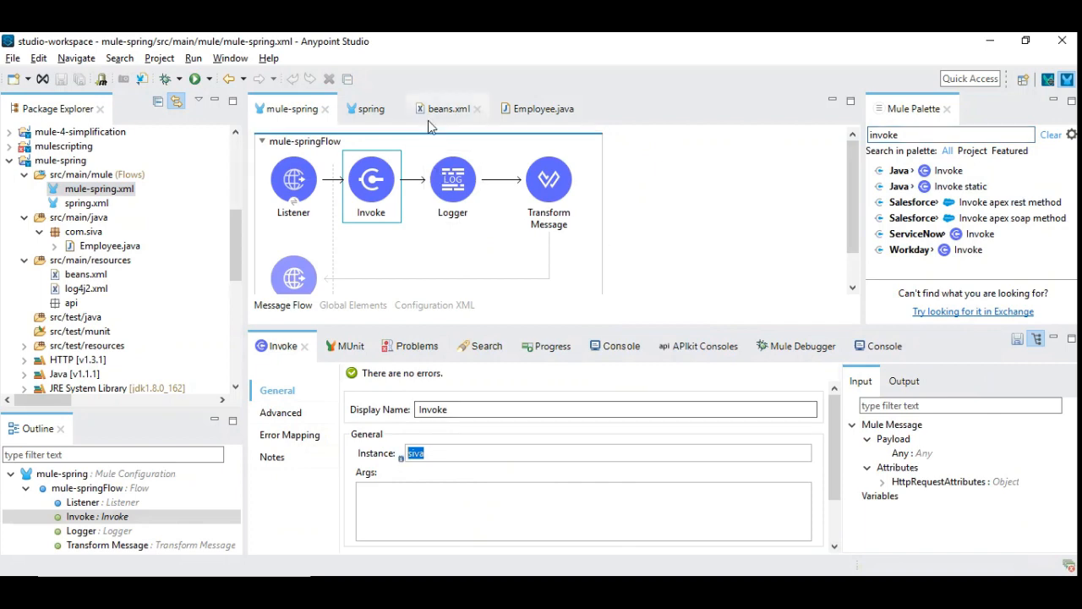
left_click(444, 108)
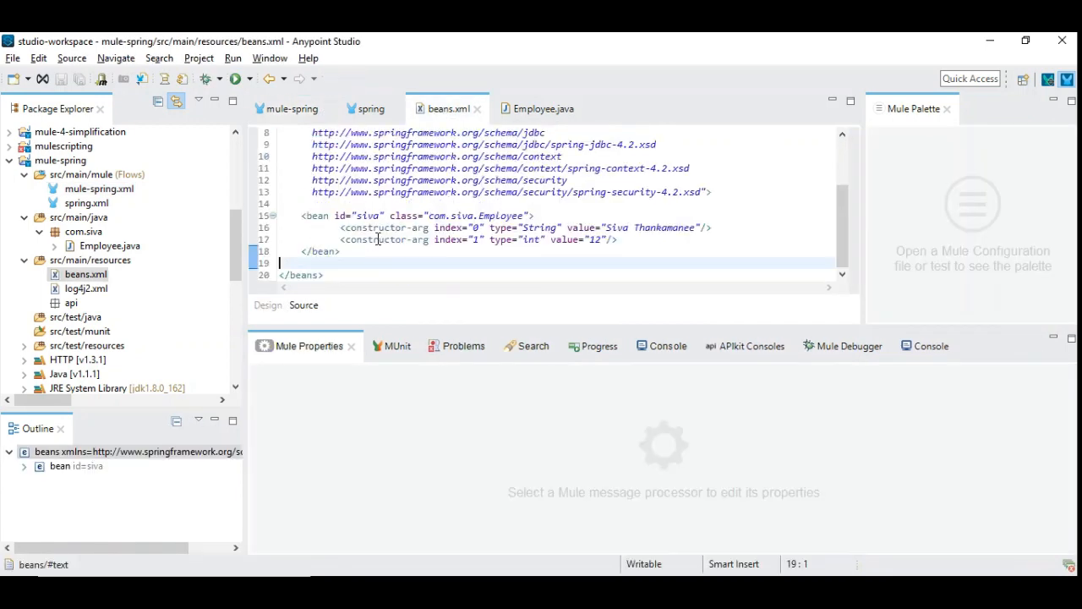
Step: Back in mule-spring, check the Invoke instance siva and class com.siva.Employee
double_click(365, 214)
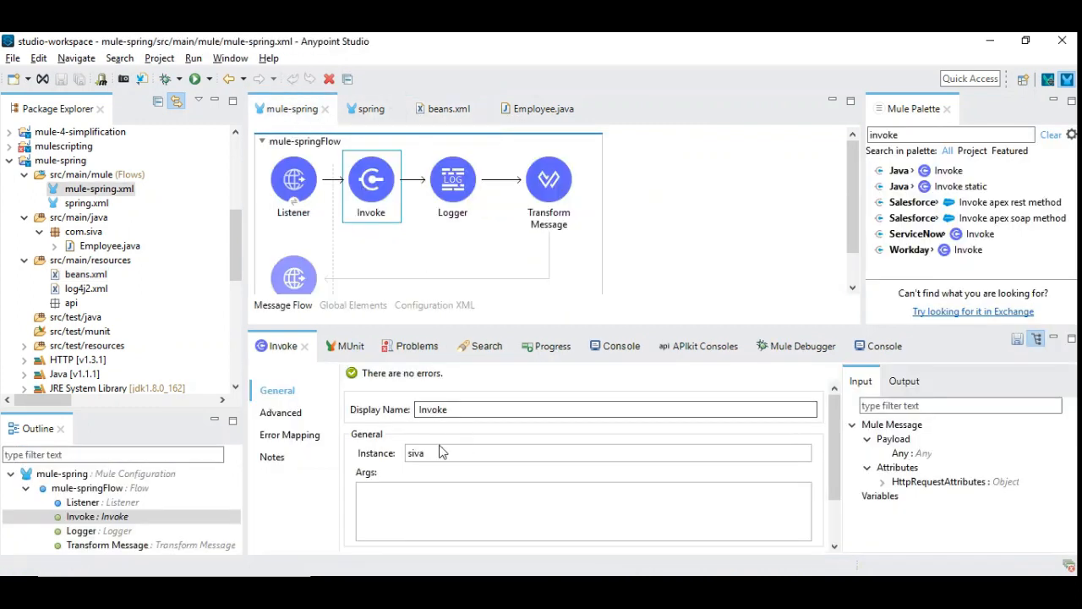
double_click(418, 453)
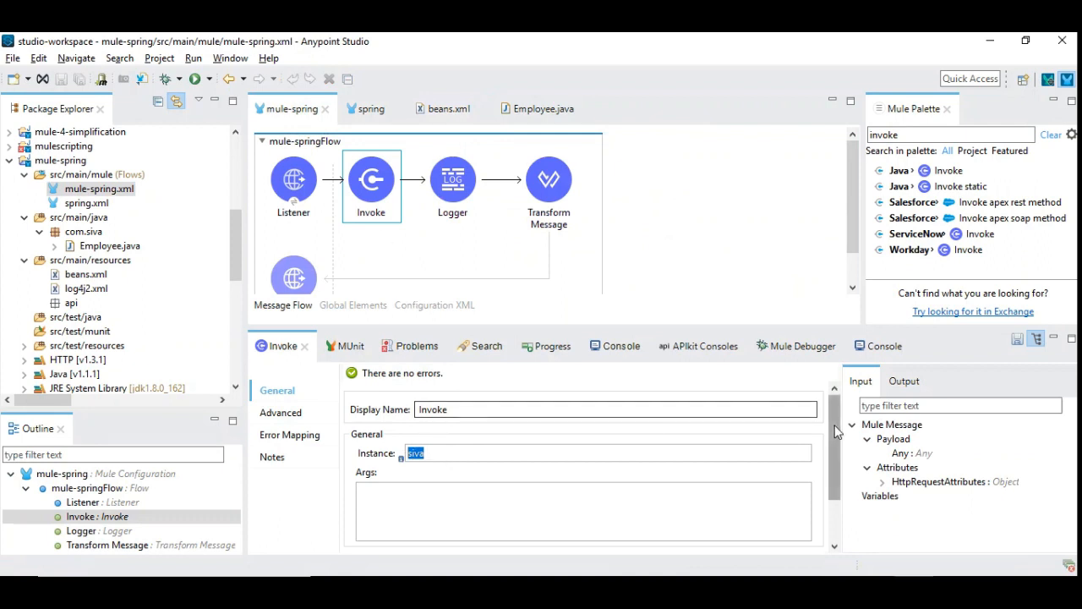
scroll("down", 3)
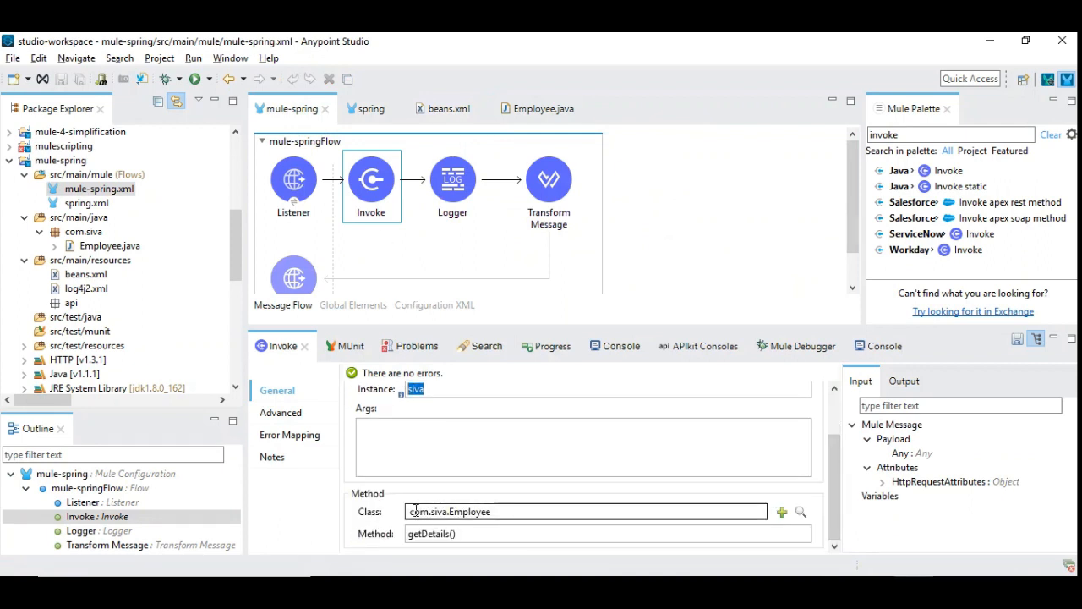
double_click(444, 512)
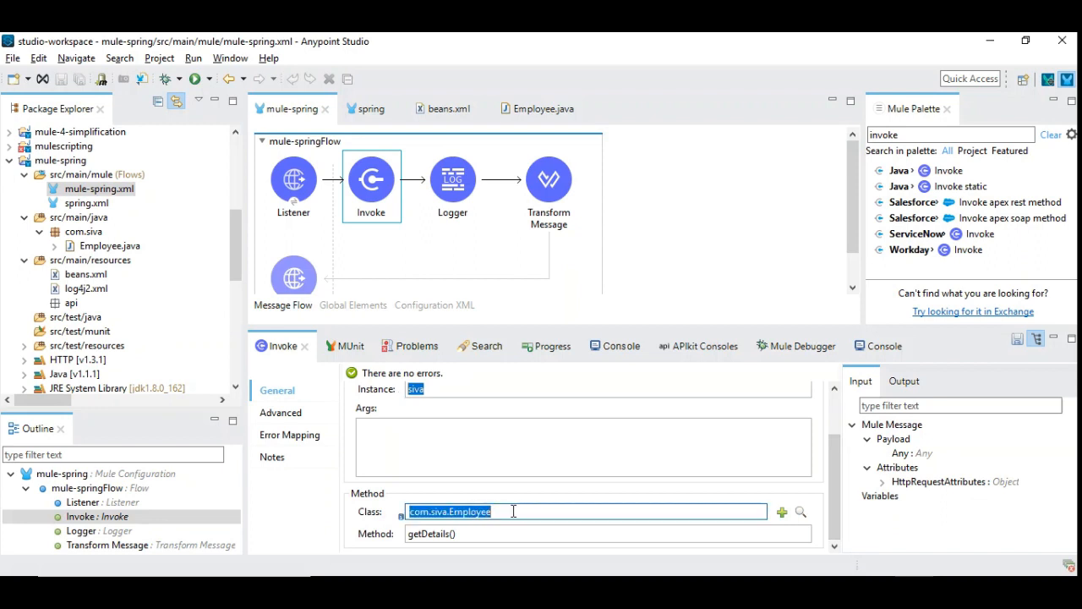
mouse_move(502, 511)
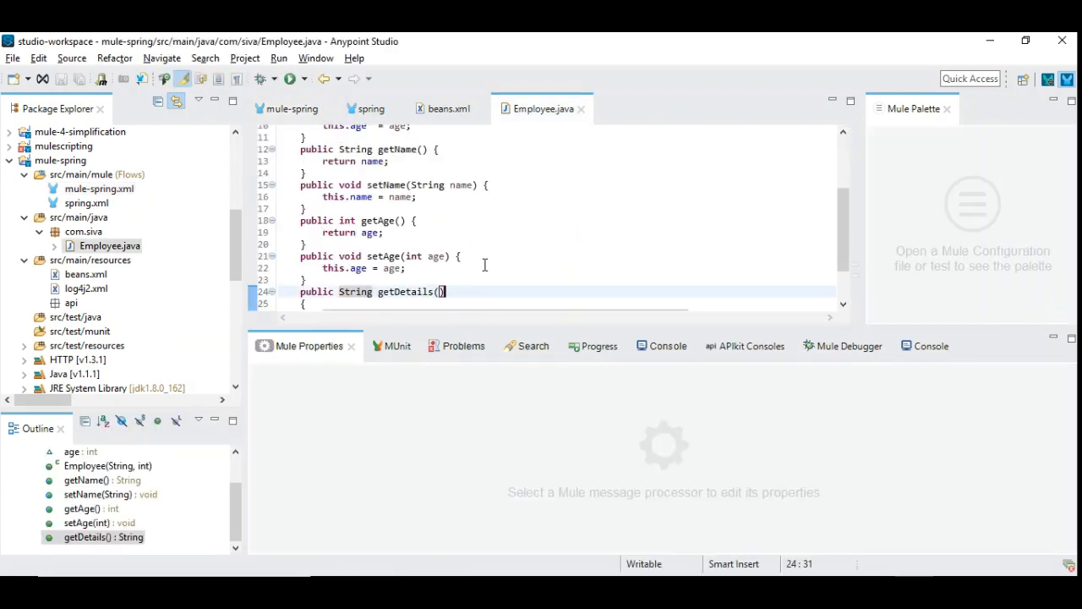
Step: Confirm getDetails returns a String of name and age, then return to mule-spring
type("return \"Name = \" + this.getName() + \" and Age=  \" + this.getAge();")
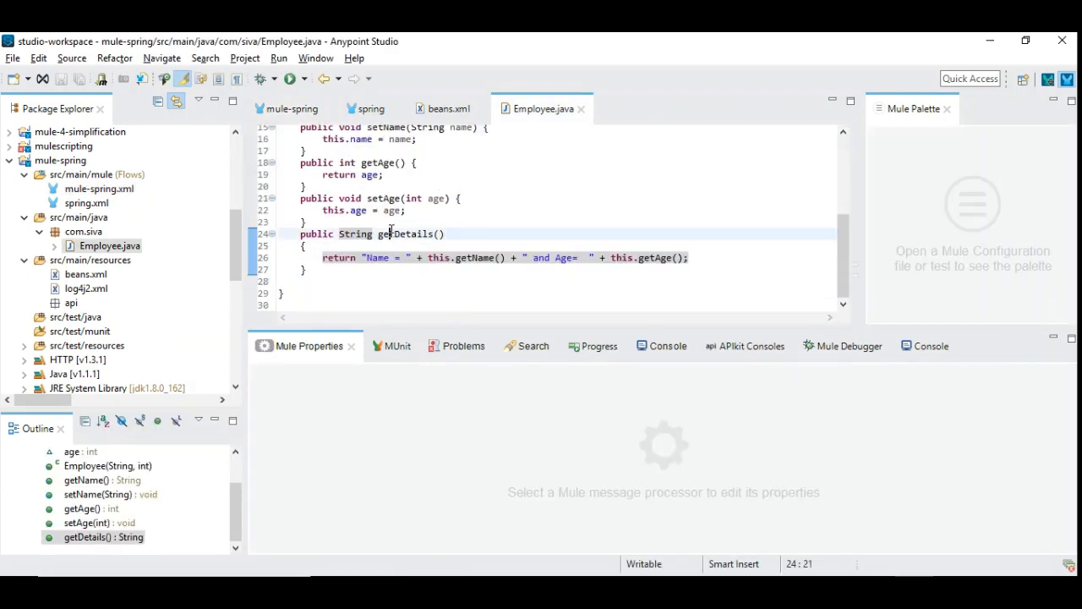
double_click(355, 234)
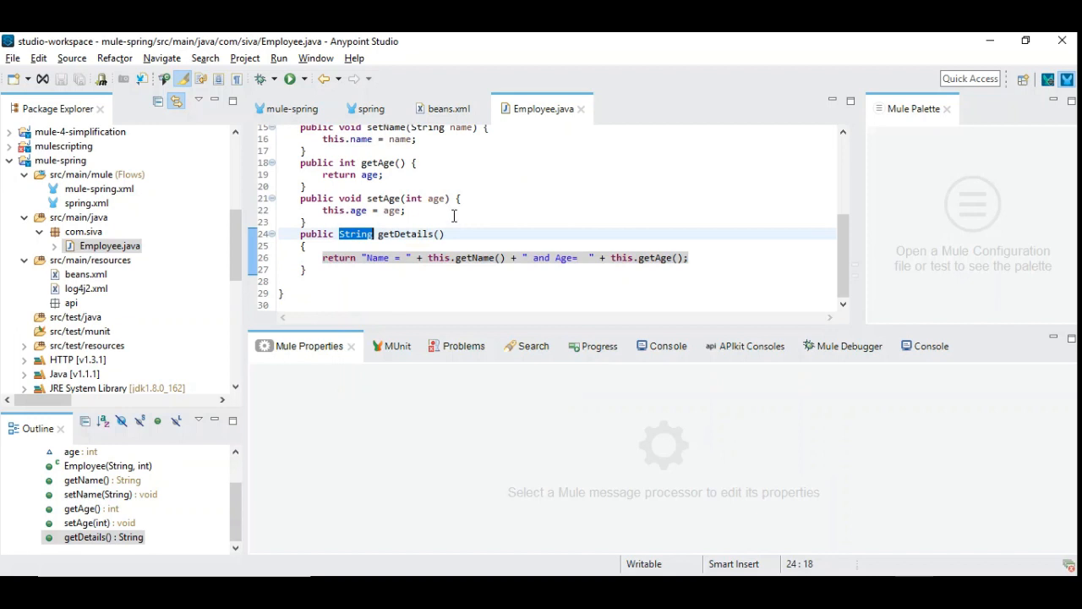
left_click(293, 108)
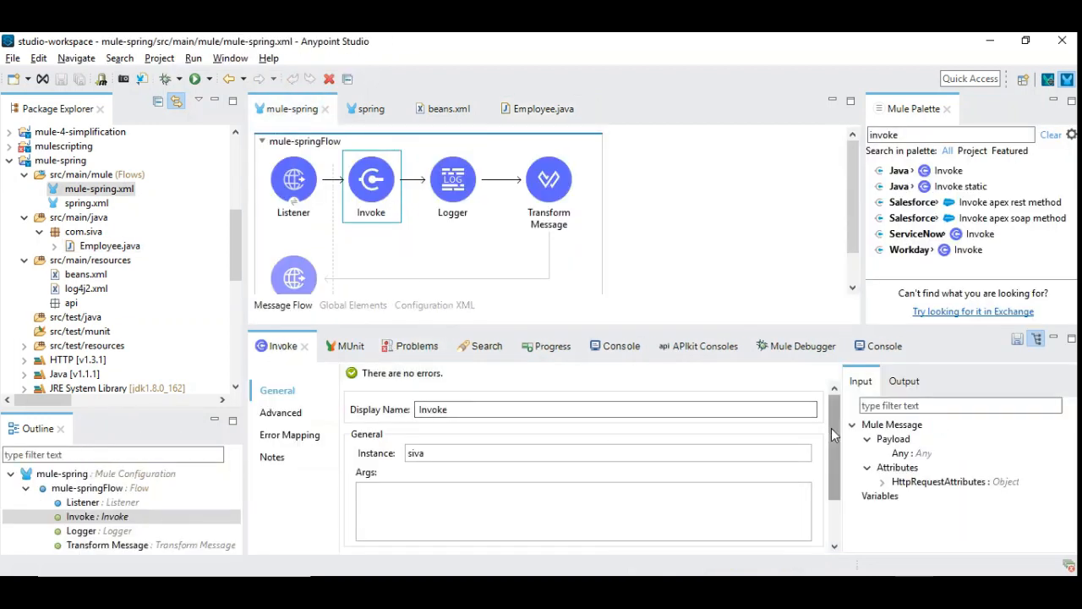
Step: Show the Transform Message script outputting JSON with details from payload as String
scroll("down", 3)
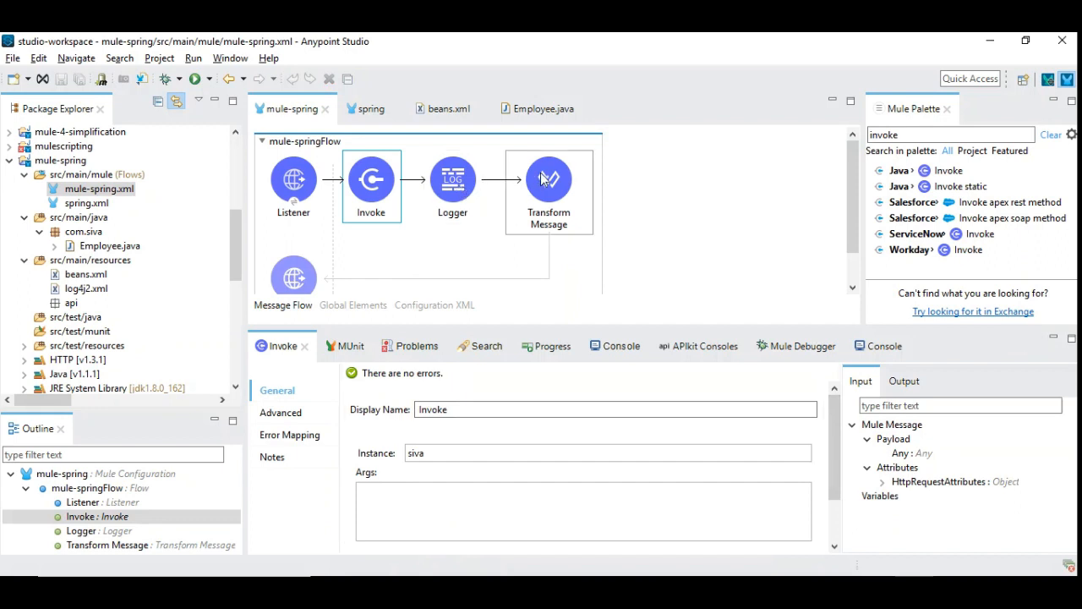
left_click(549, 178)
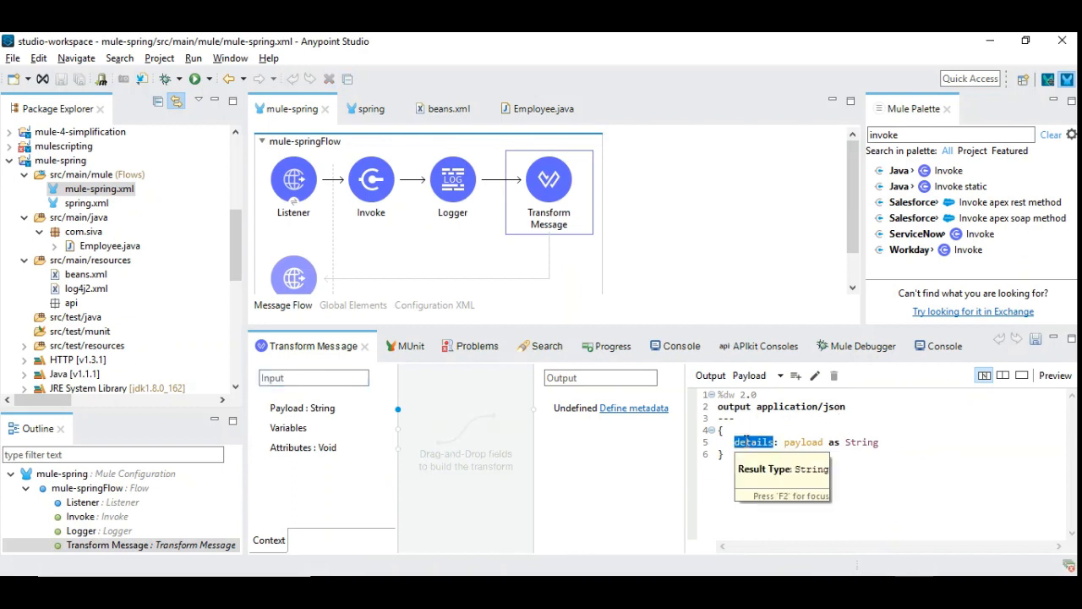
mouse_move(429, 264)
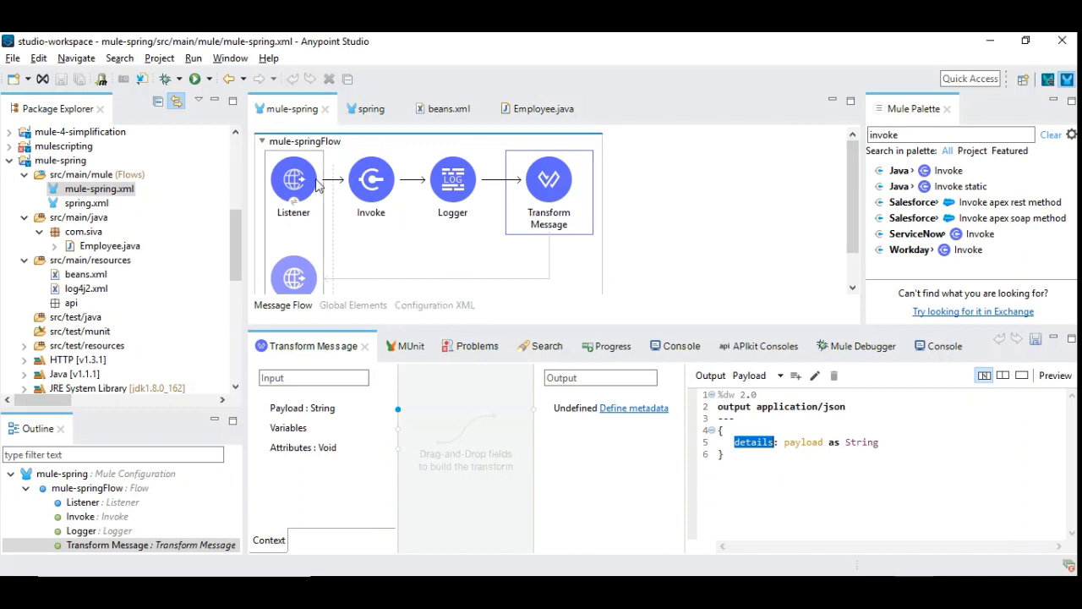
mouse_move(292, 182)
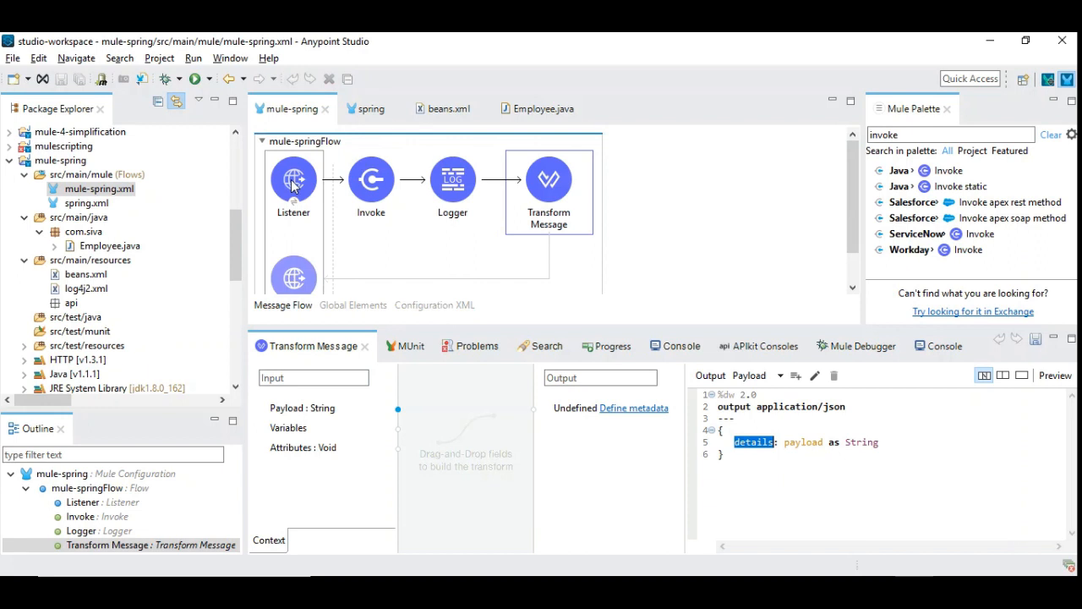
mouse_move(641, 223)
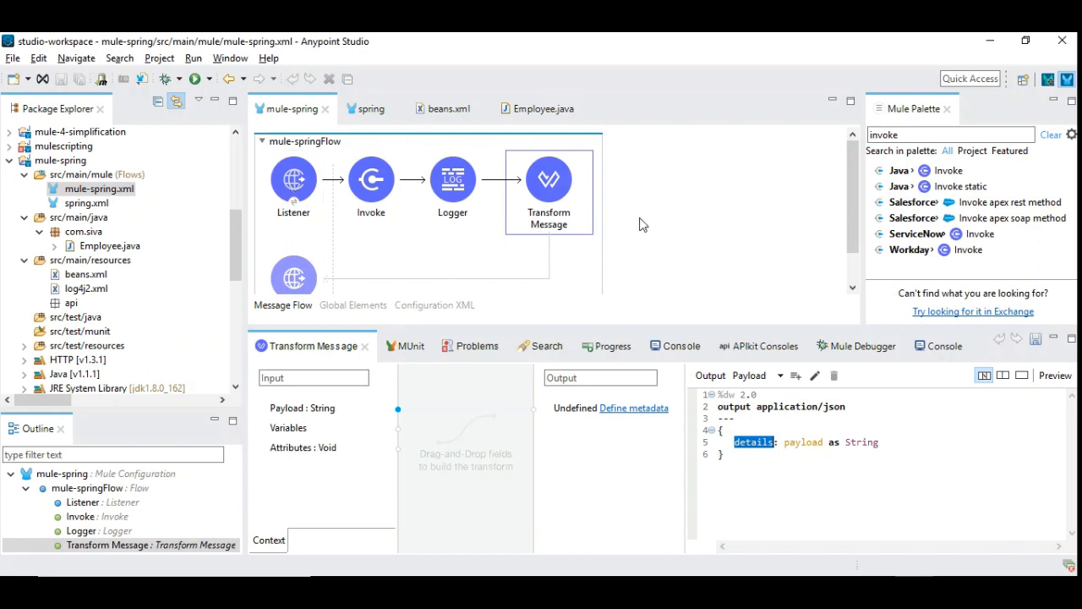
mouse_move(664, 218)
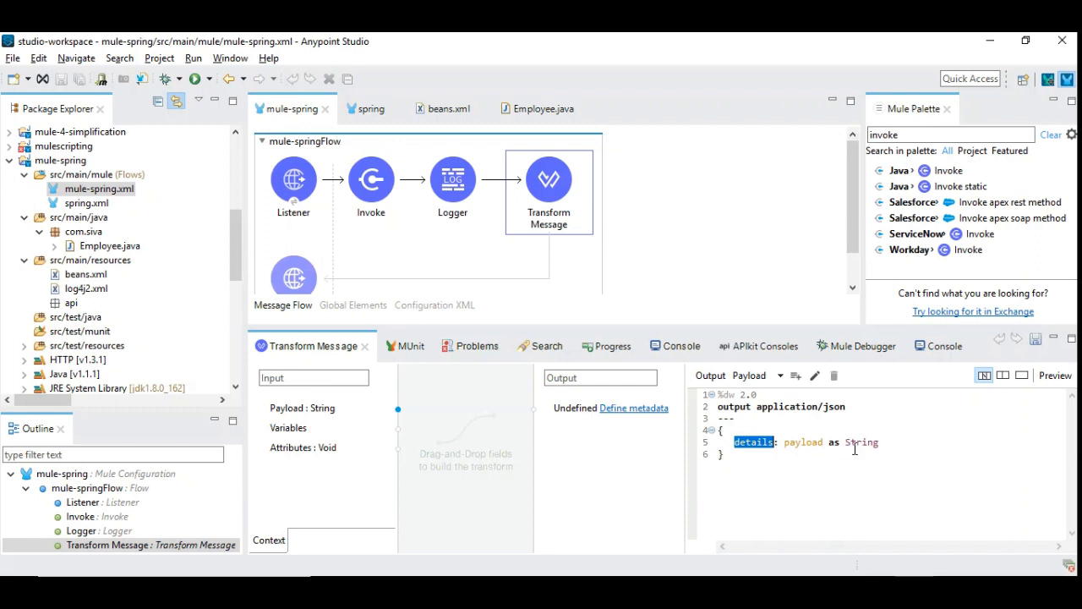
mouse_move(549, 108)
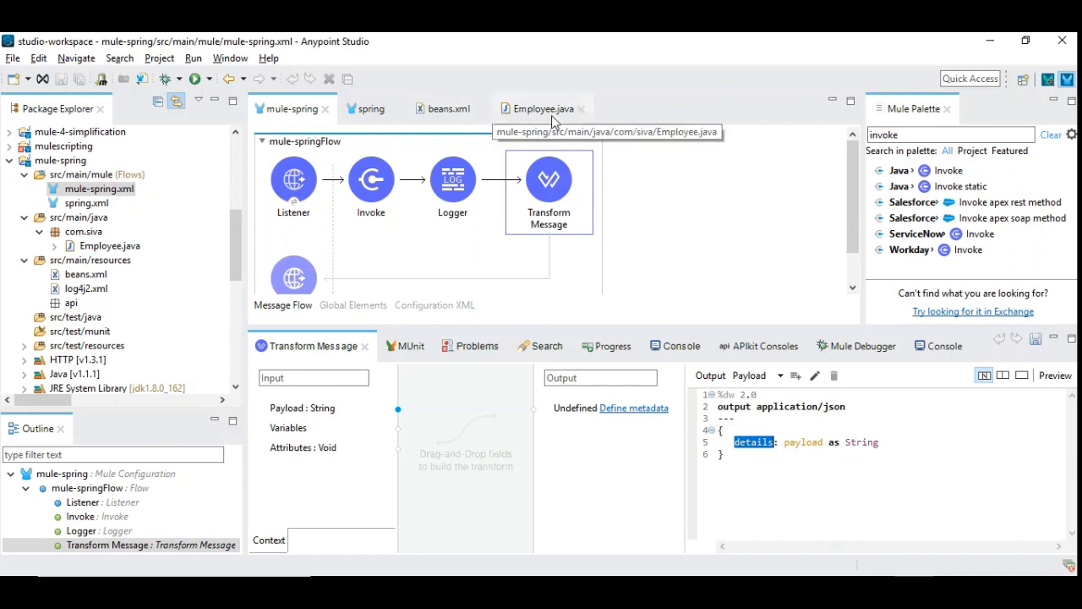
Step: Review Employee.java and beans.xml, then show the Mule Server 4.1.3 console output
left_click(542, 108)
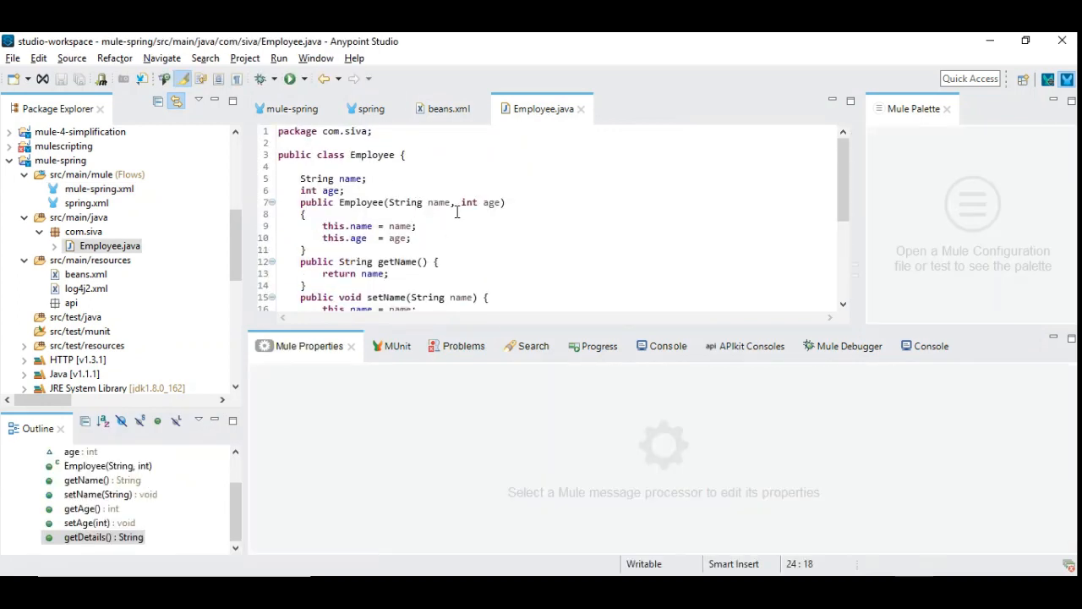
mouse_move(390, 202)
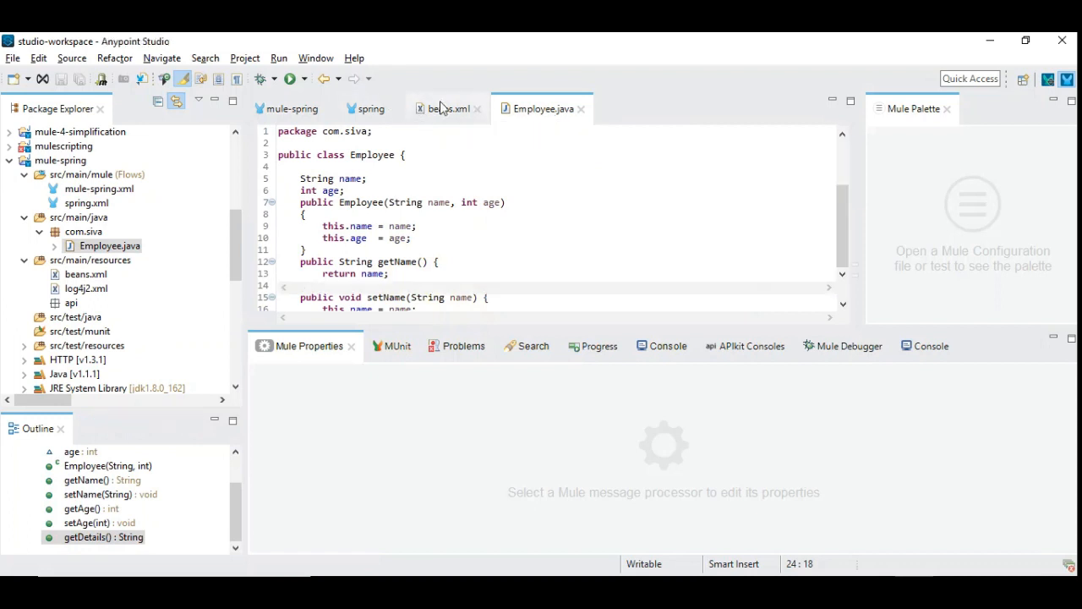
left_click(446, 108)
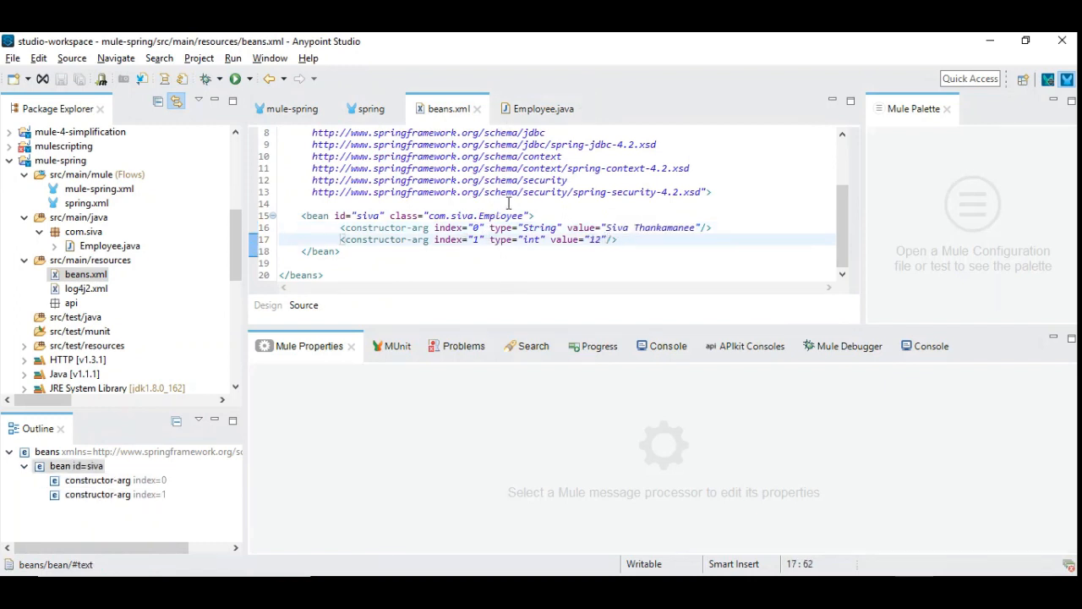
mouse_move(380, 108)
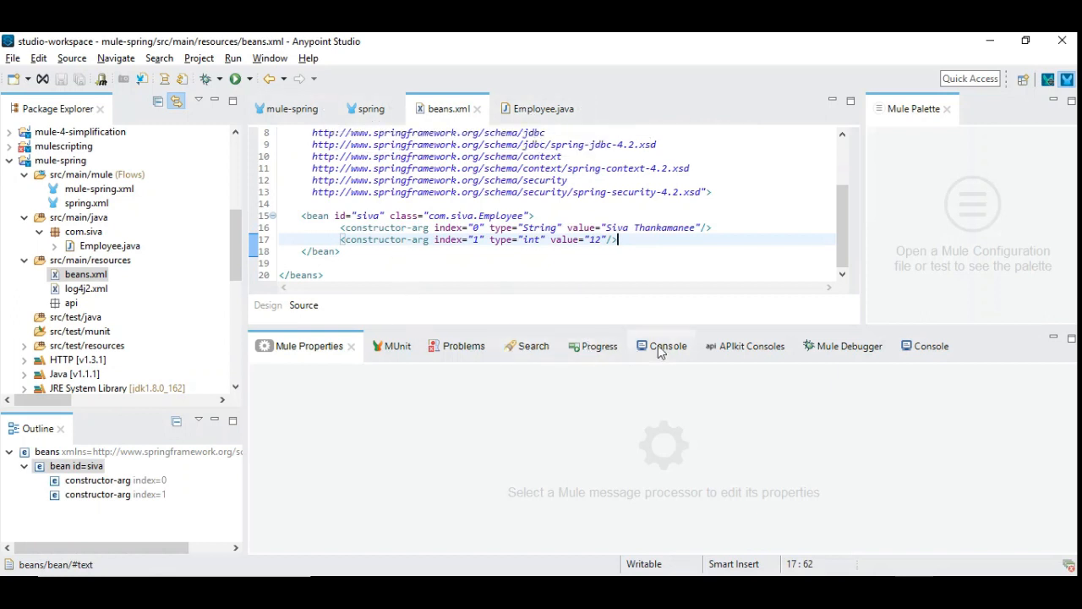
left_click(661, 346)
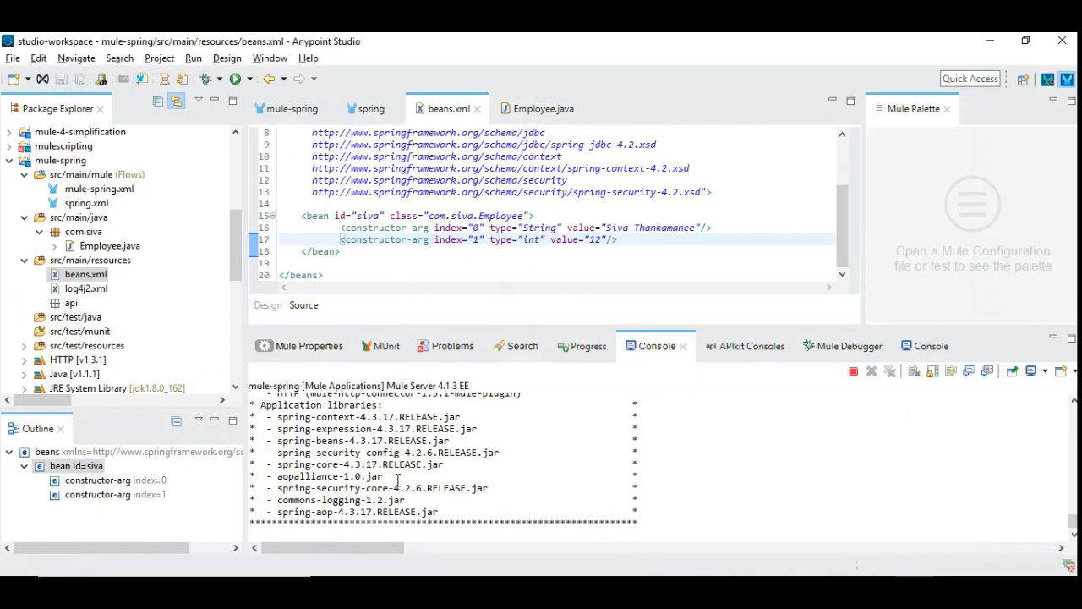
mouse_move(404, 470)
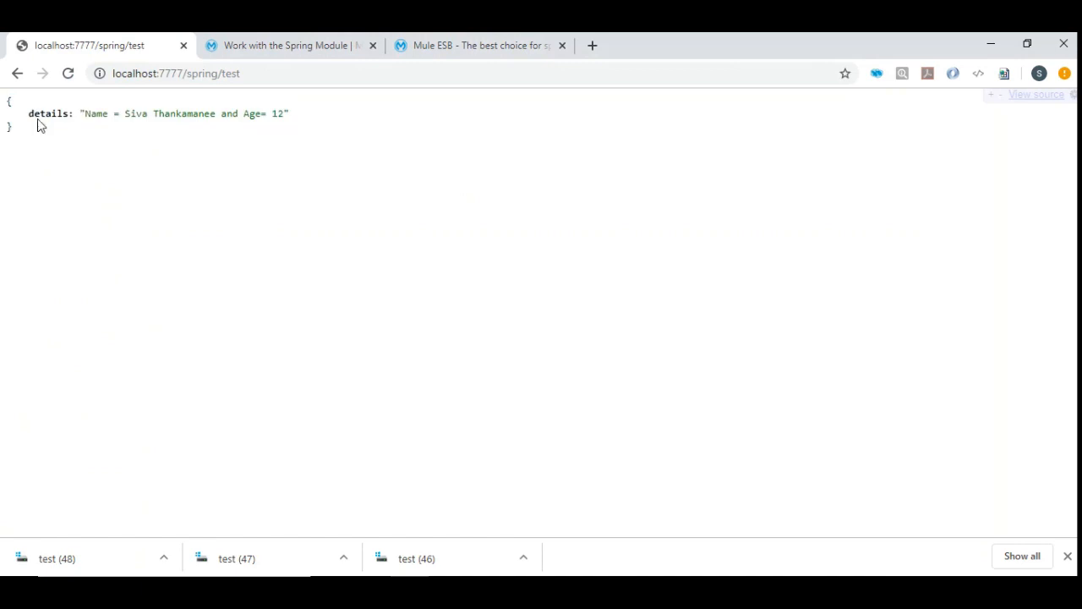
mouse_move(150, 126)
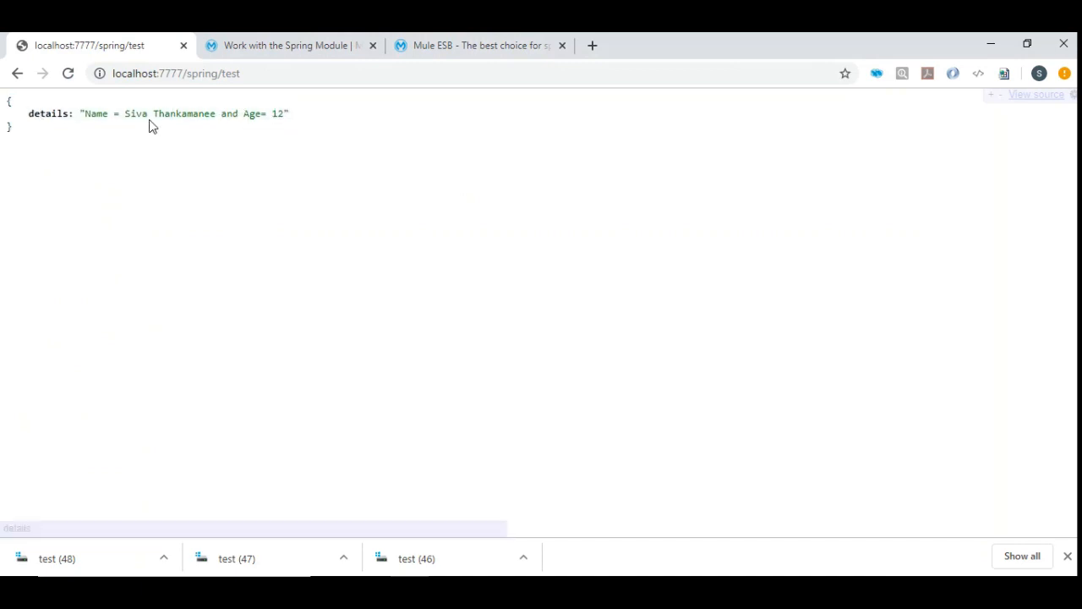
mouse_move(140, 131)
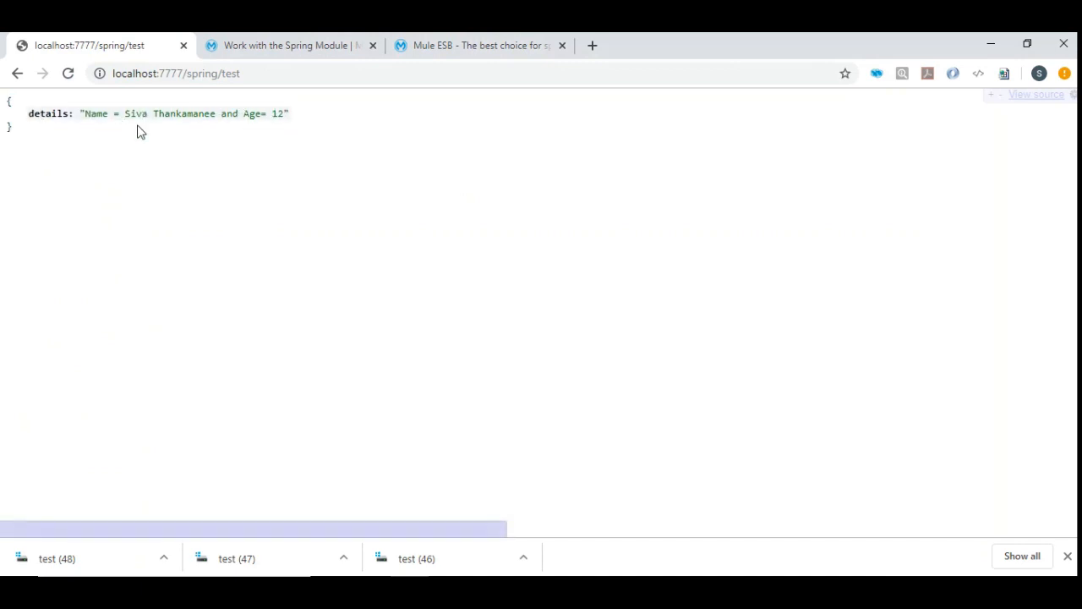